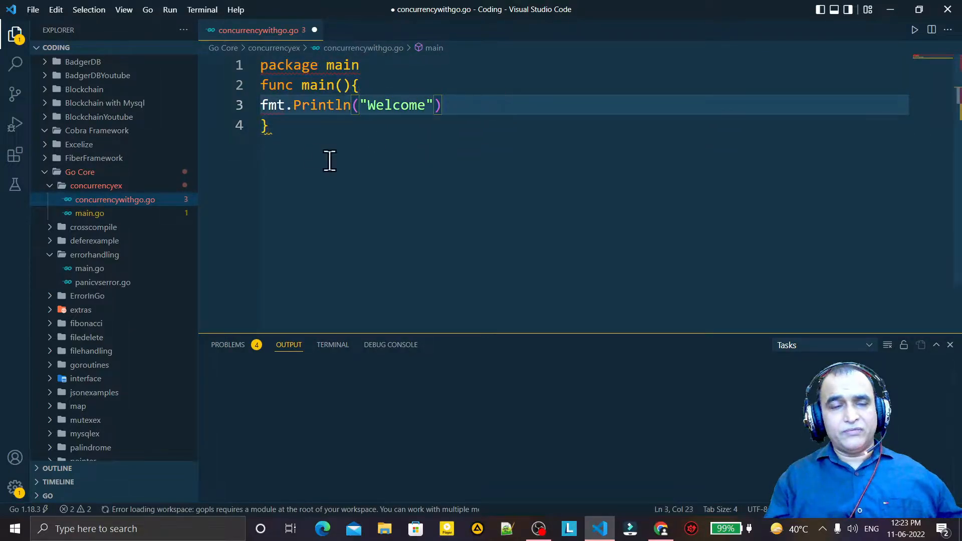
mouse_move(494, 195)
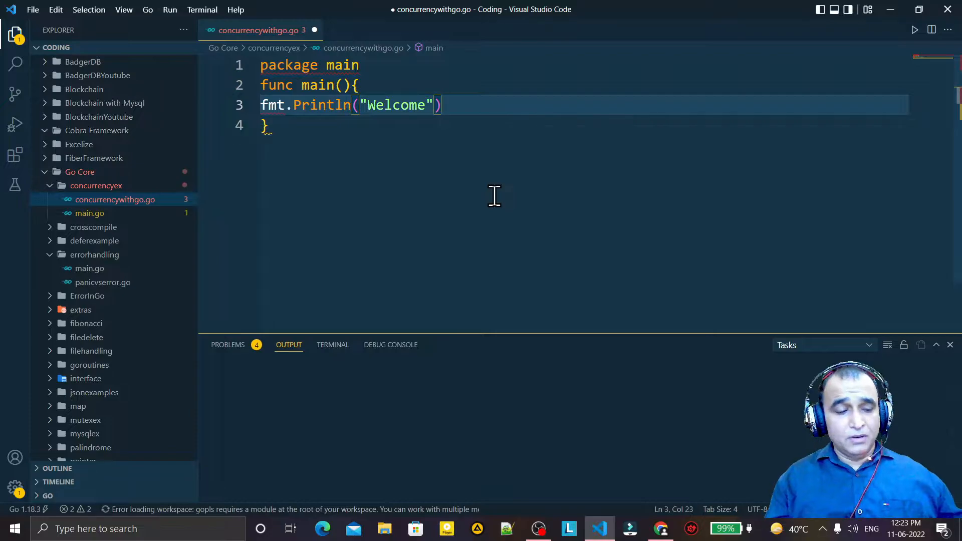
Step: Save concurrencywithgo.go so gopls adds import "fmt" and reformats the Welcome print
key(ctrl+s)
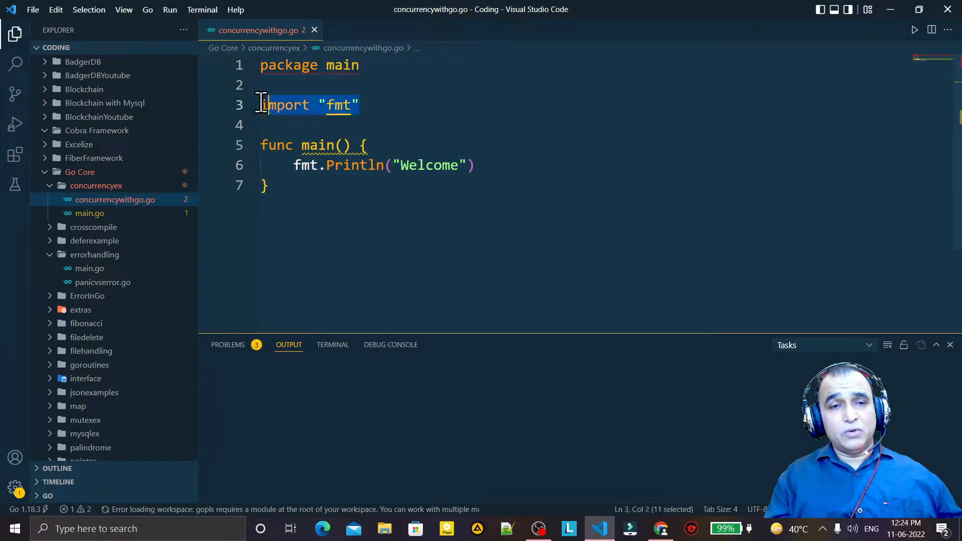
click(263, 186)
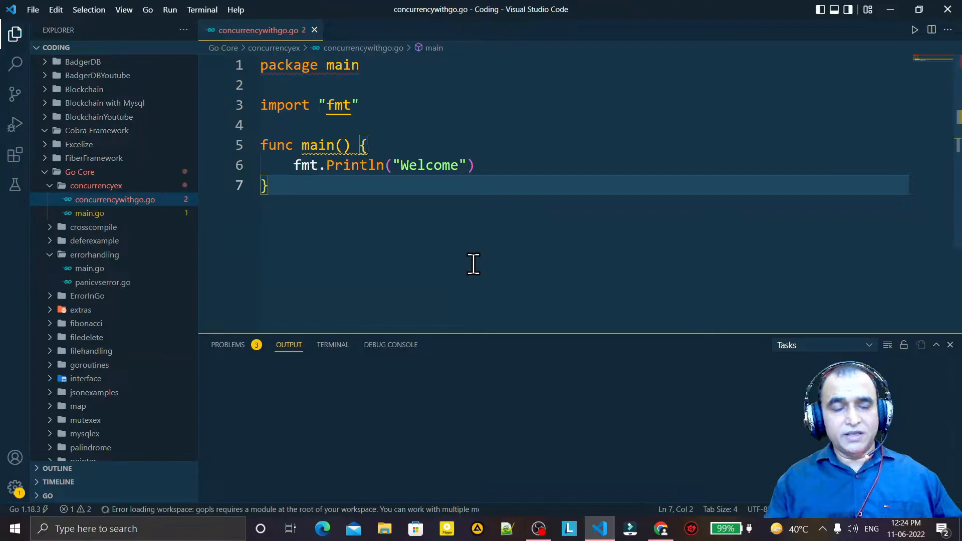
mouse_move(637, 453)
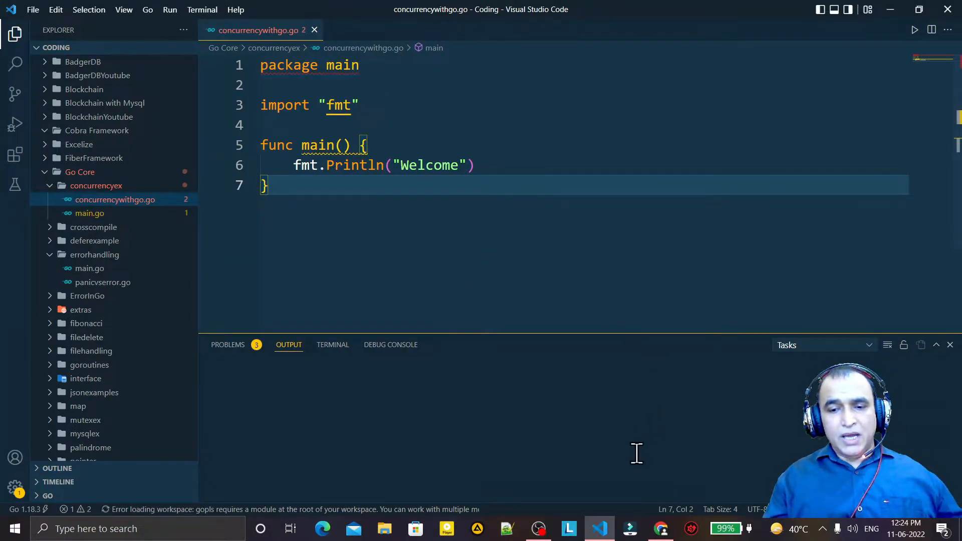
Step: Switch to Chrome and bring up the Golang tutorial playlist from the auto import search results
click(661, 528)
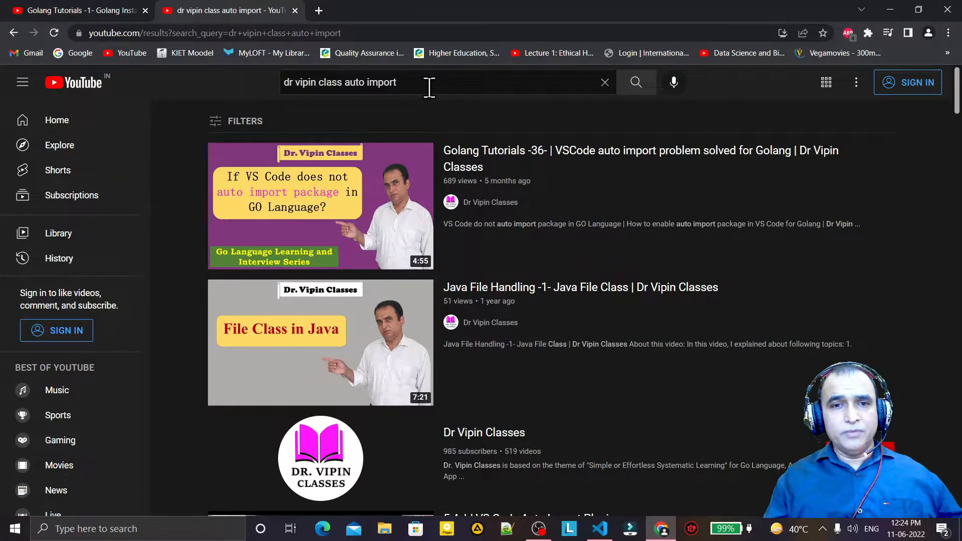
mouse_move(577, 185)
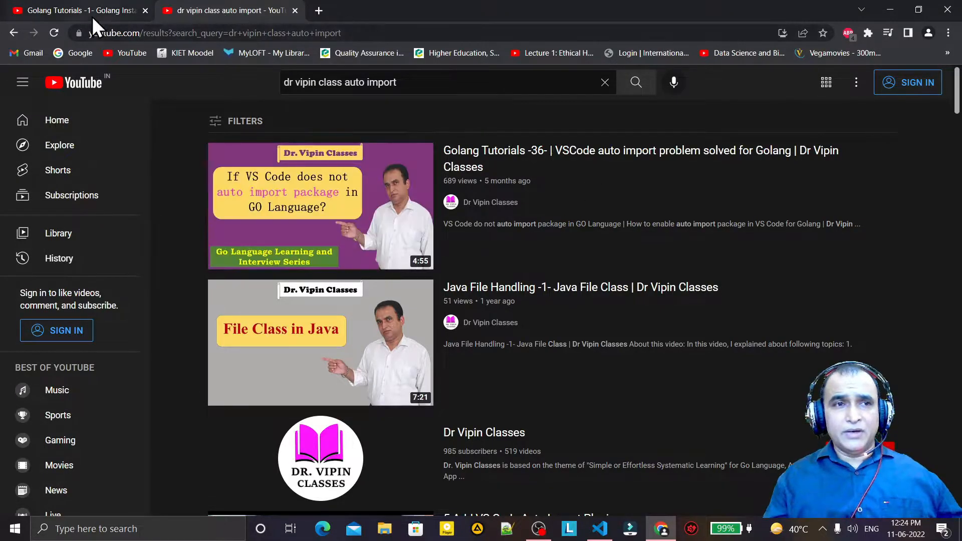
click(320, 206)
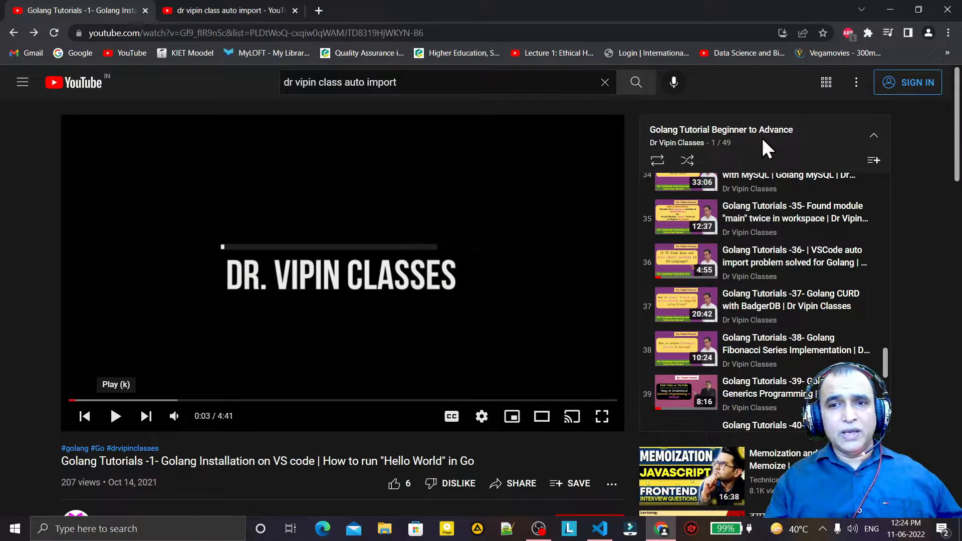
mouse_move(760, 344)
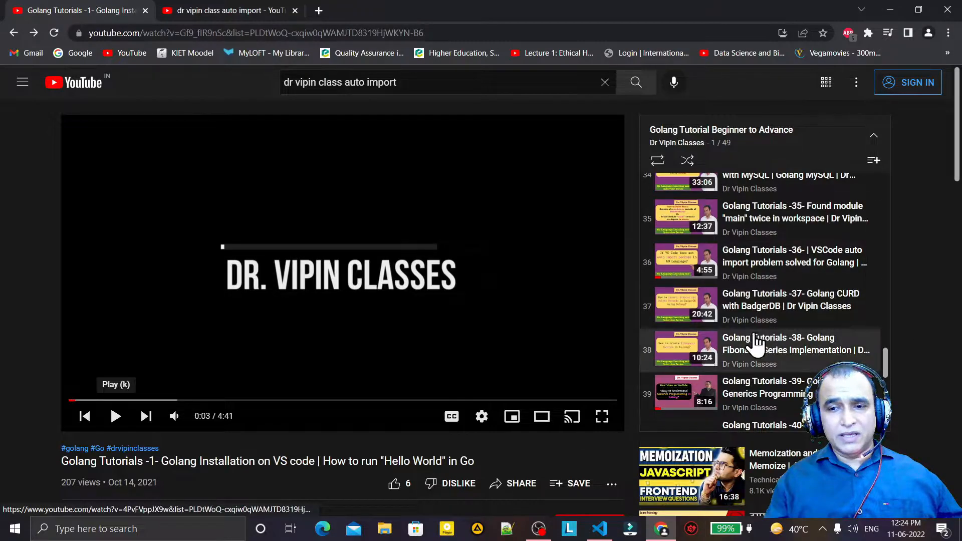
mouse_move(779, 263)
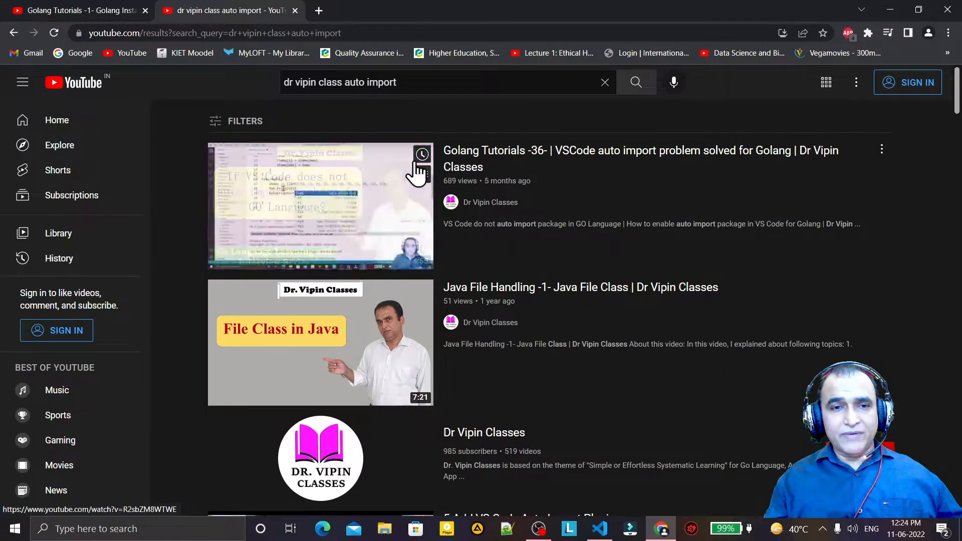
mouse_move(604, 187)
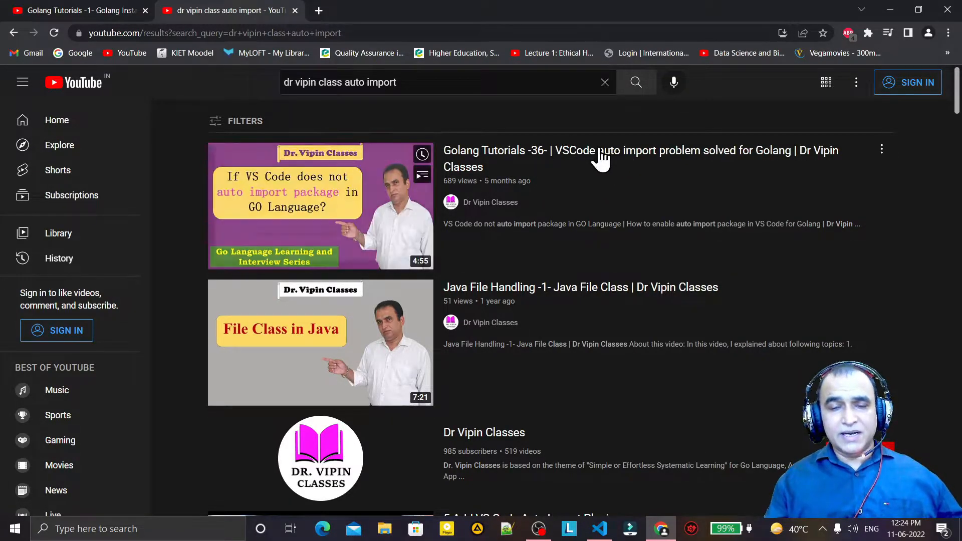
mouse_move(320, 206)
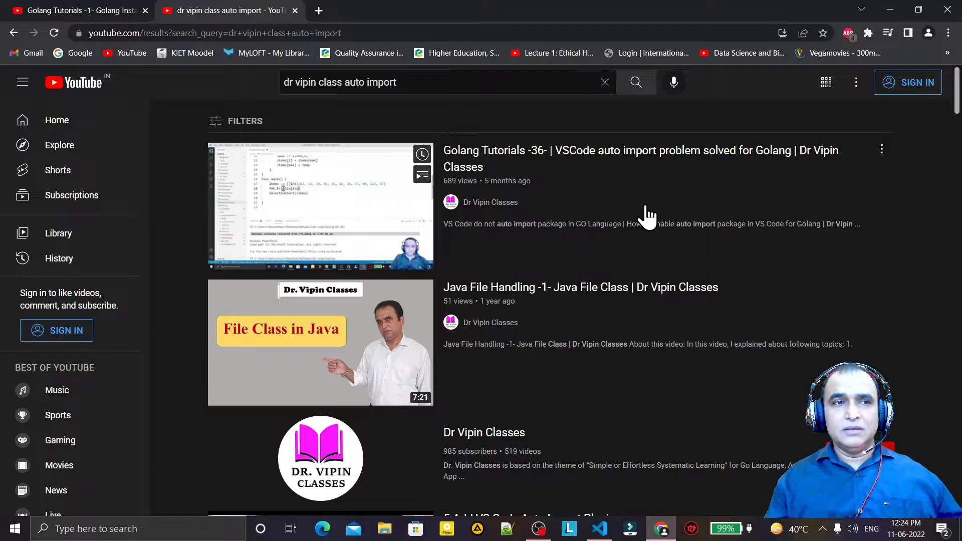
mouse_move(321, 206)
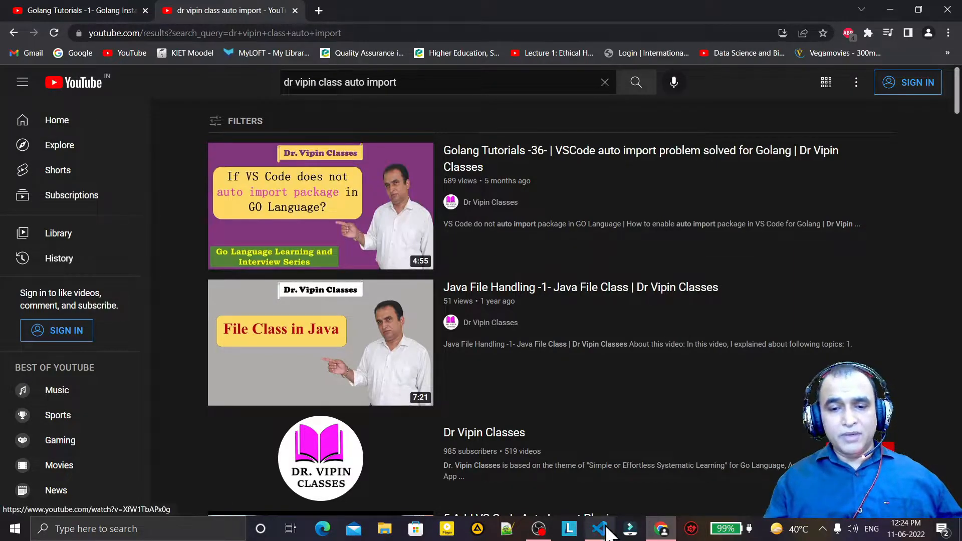
Step: Return to VS Code showing concurrencywithgo.go with its fmt import and Welcome print
click(598, 528)
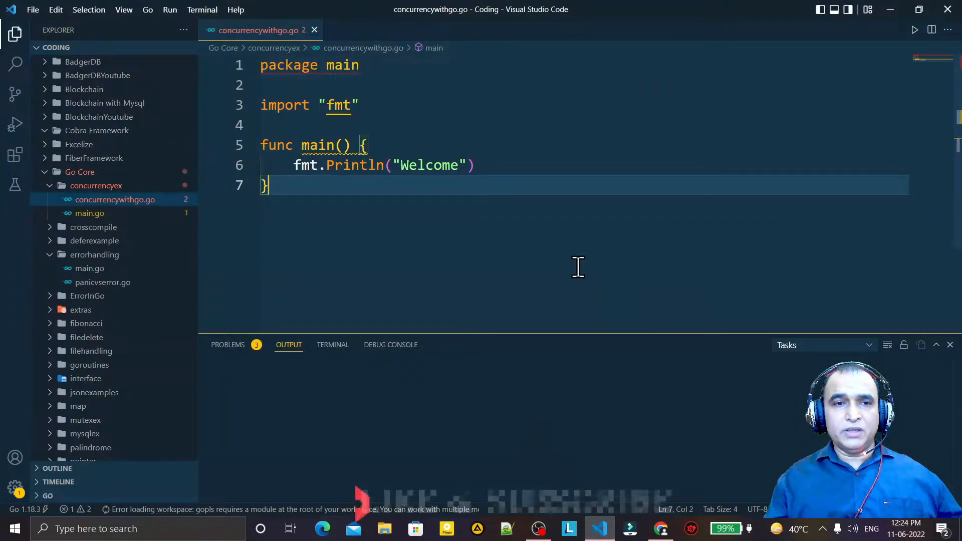
mouse_move(366, 227)
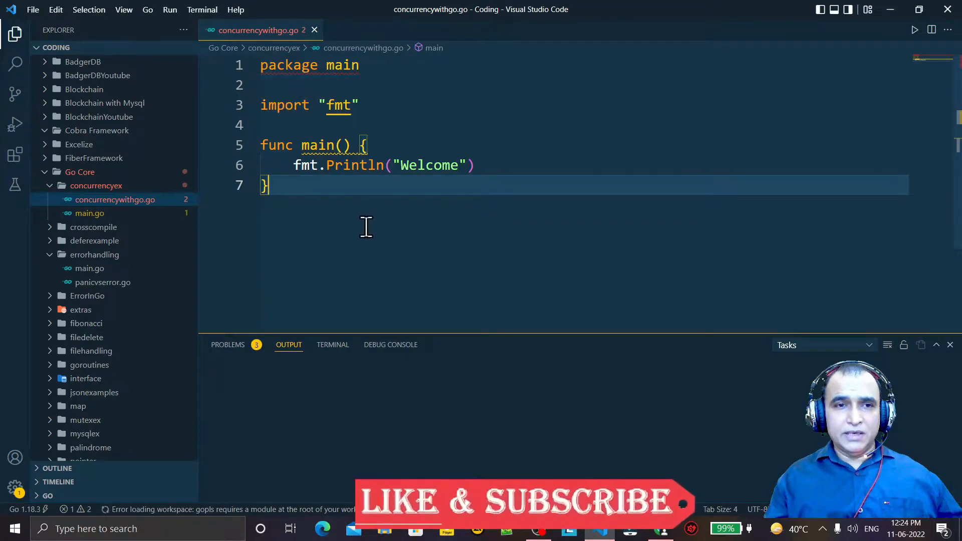
mouse_move(479, 234)
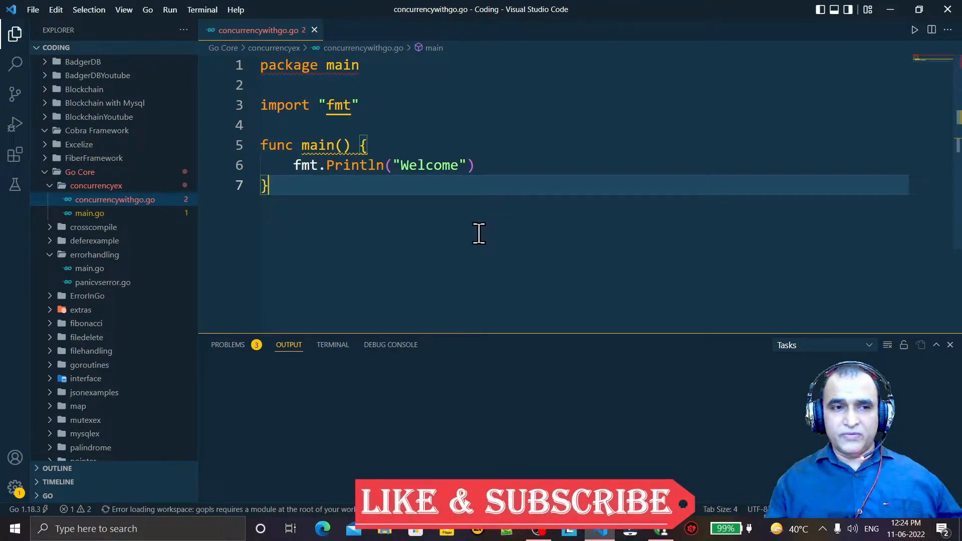
mouse_move(628, 221)
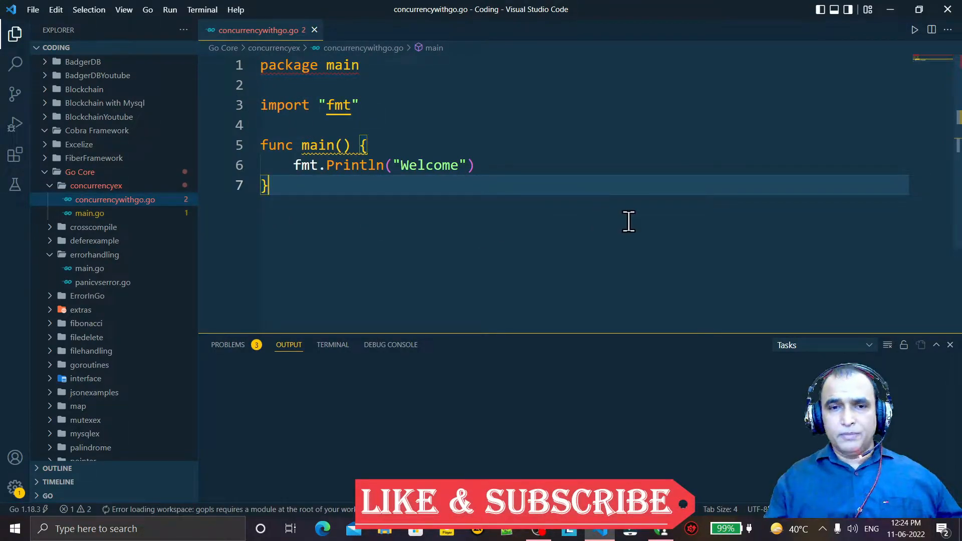
mouse_move(712, 118)
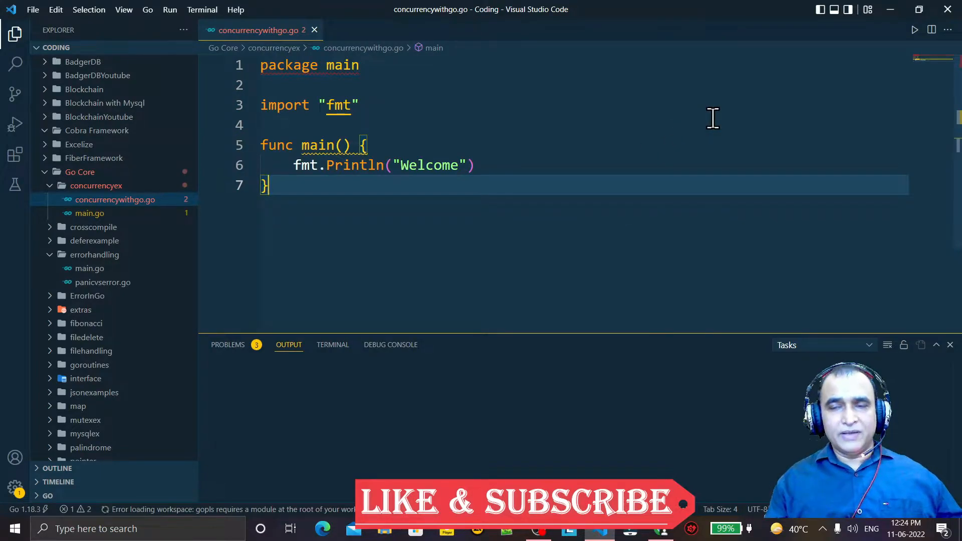
mouse_move(561, 123)
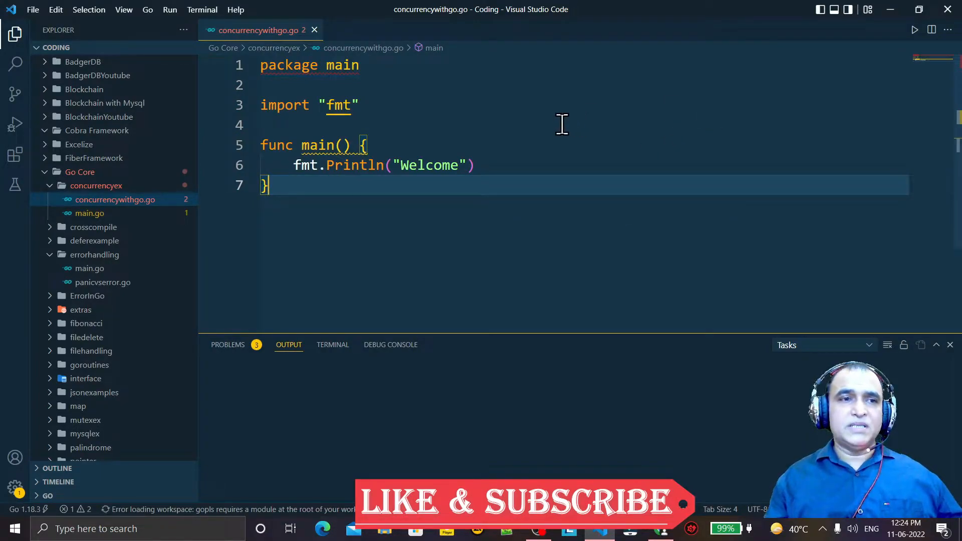
mouse_move(330, 172)
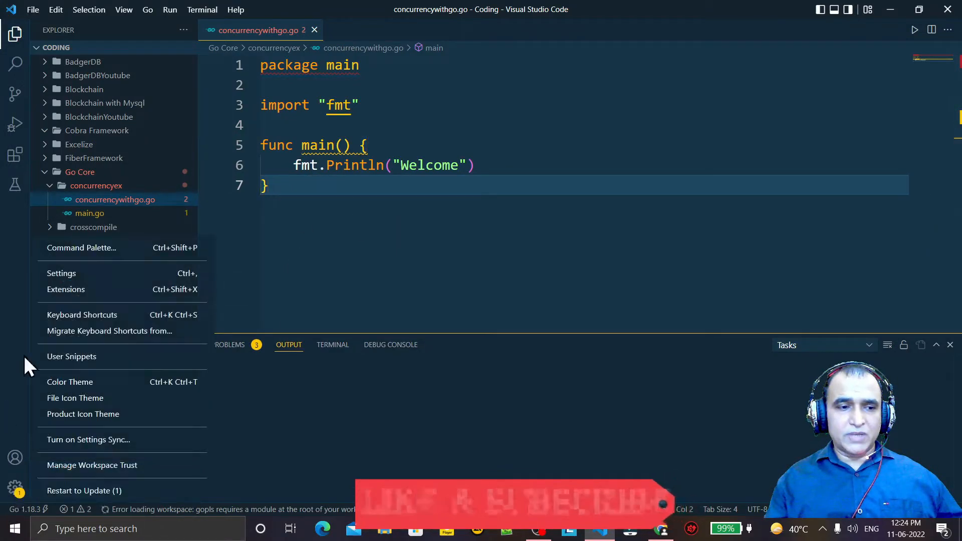
Step: Turn off Go: Use Language Server in Settings and return to concurrencywithgo.go
click(61, 273)
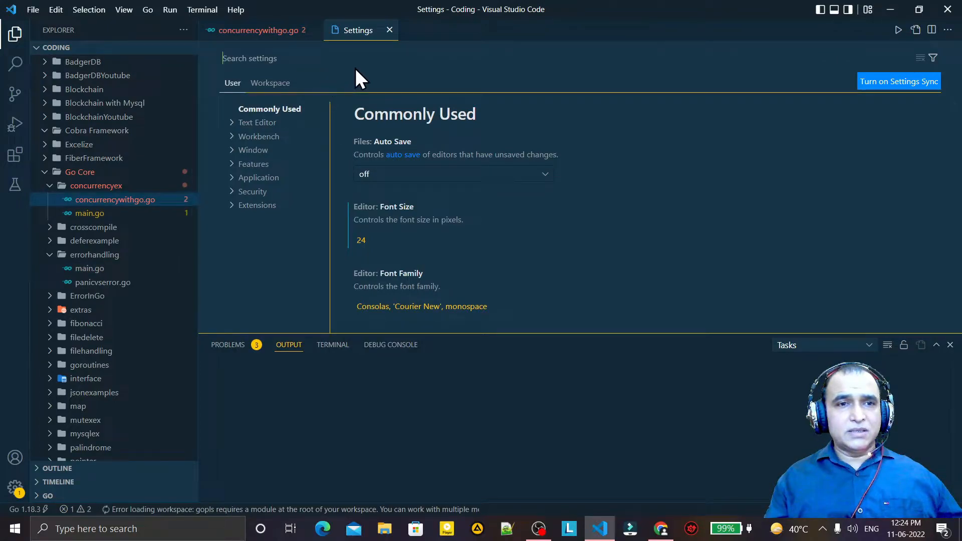
text(user ser)
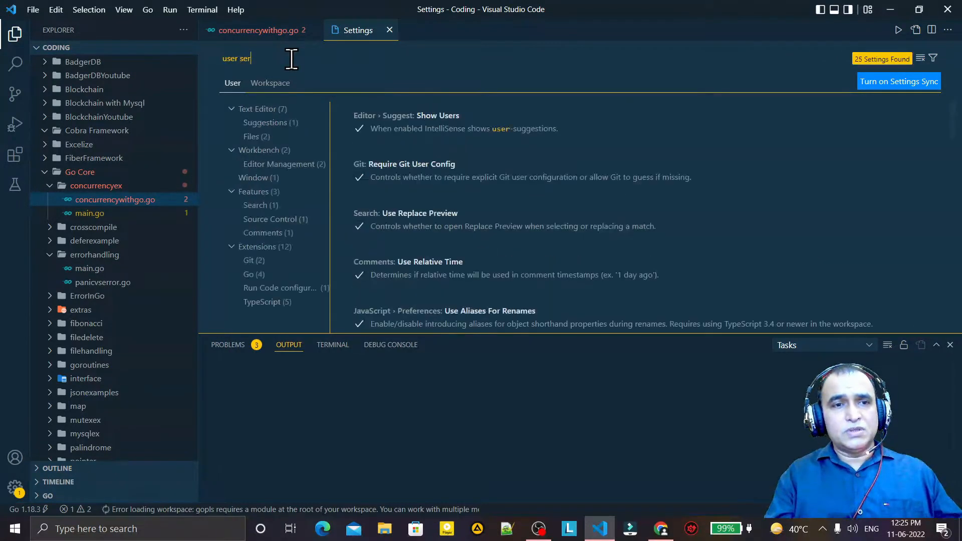
text(ver)
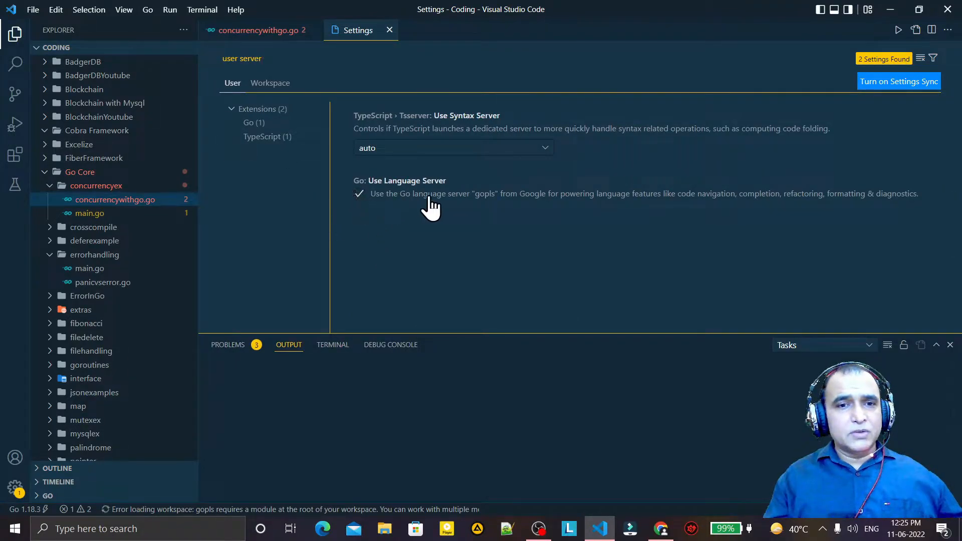
mouse_move(362, 178)
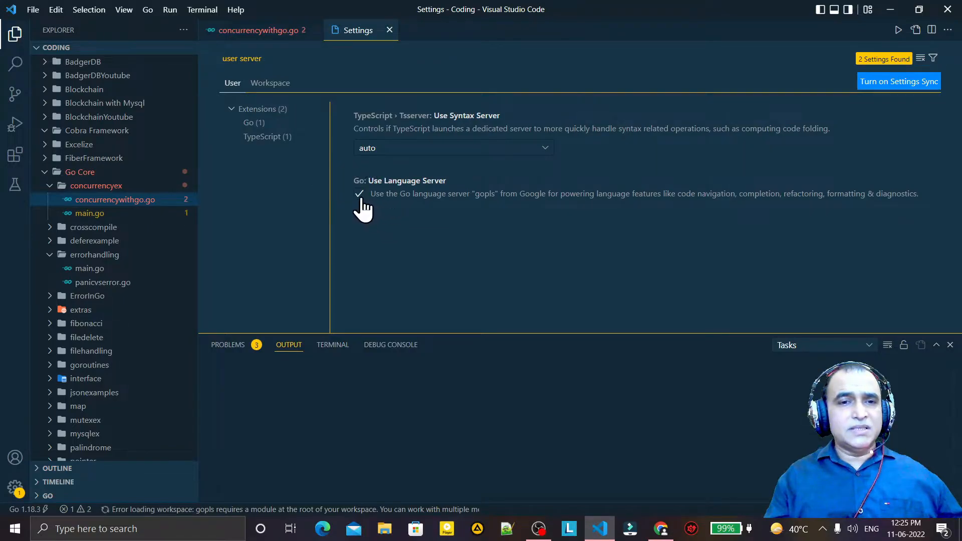
click(359, 194)
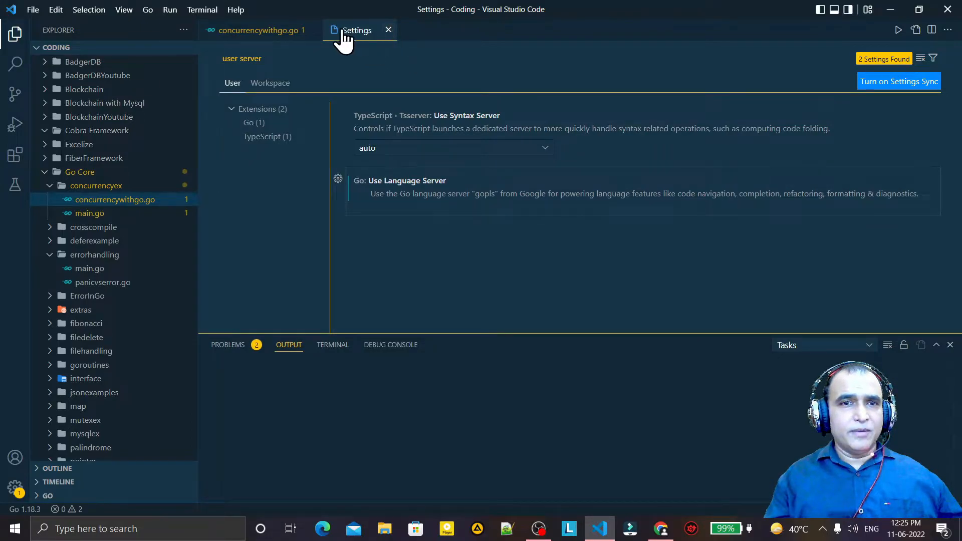
click(258, 30)
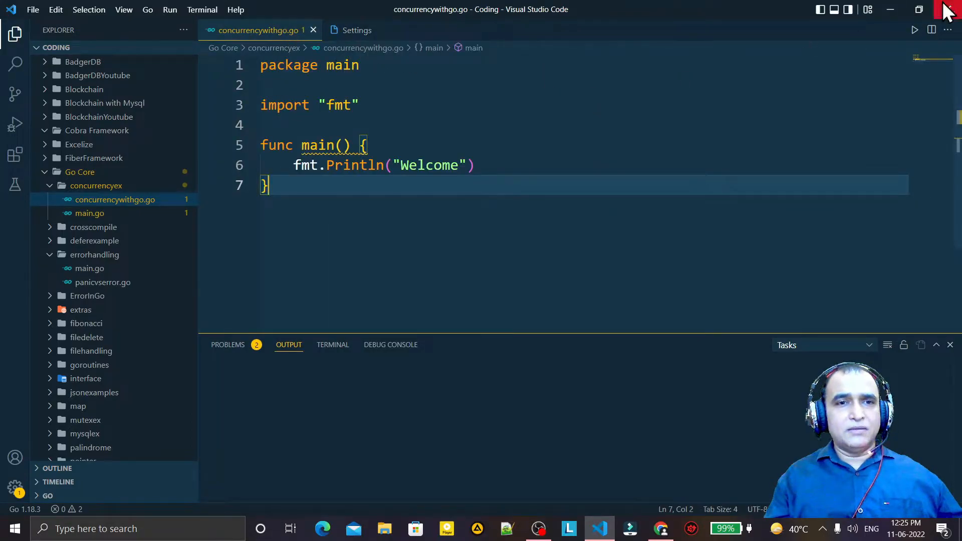
Step: Close and relaunch VS Code, then start working in the emptied concurrencywithgo.go
click(322, 528)
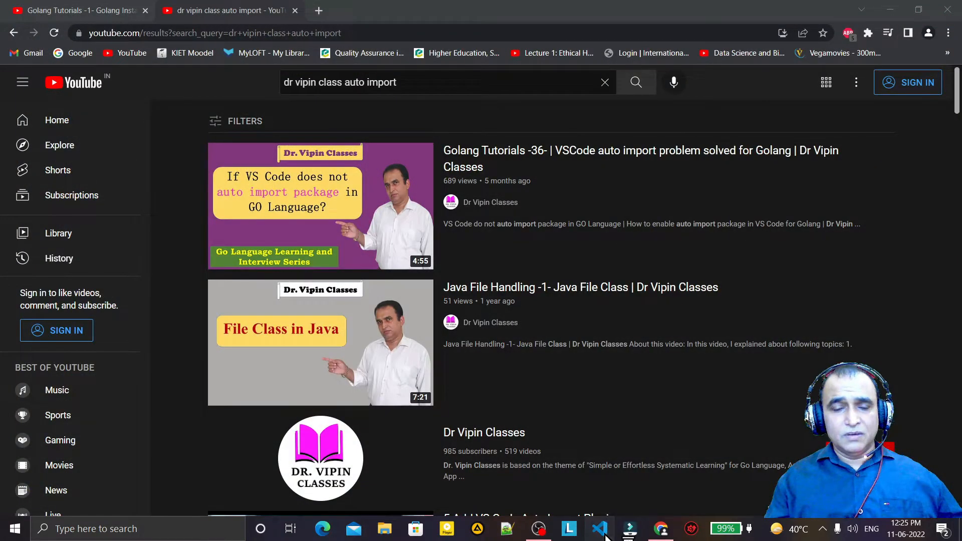
click(598, 528)
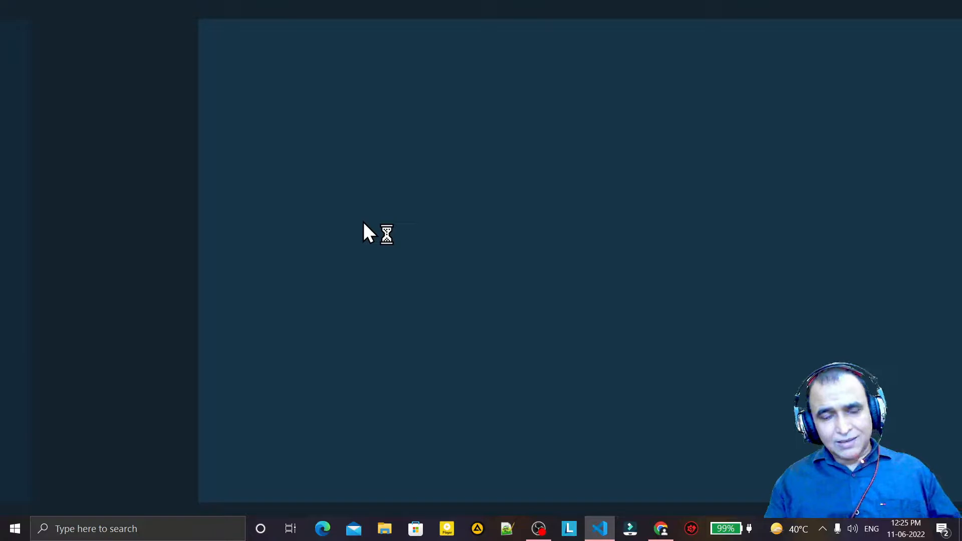
click(599, 528)
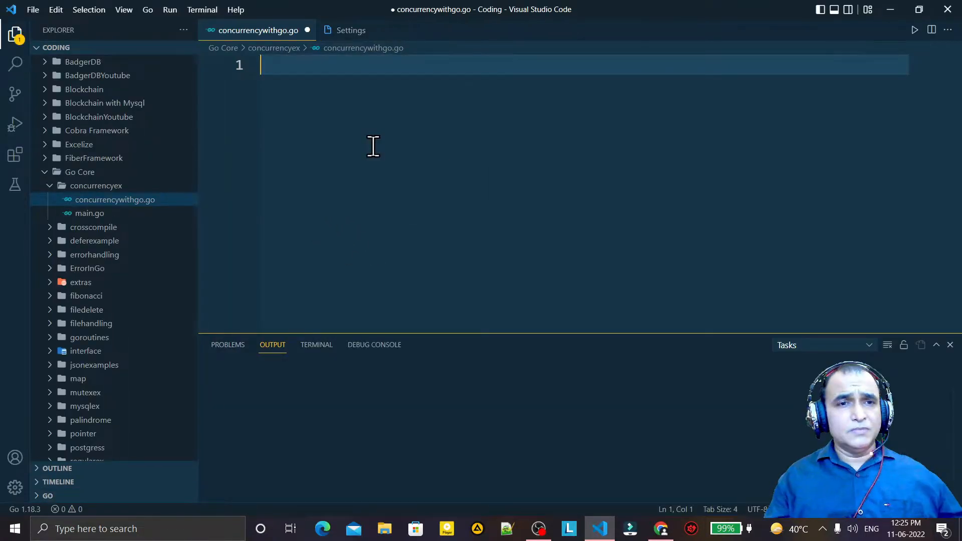
Step: Insert the 'ma' package main snippet printing Welcome and save it without an fmt import
text(main)
text(fmt.Println("Welcome"))
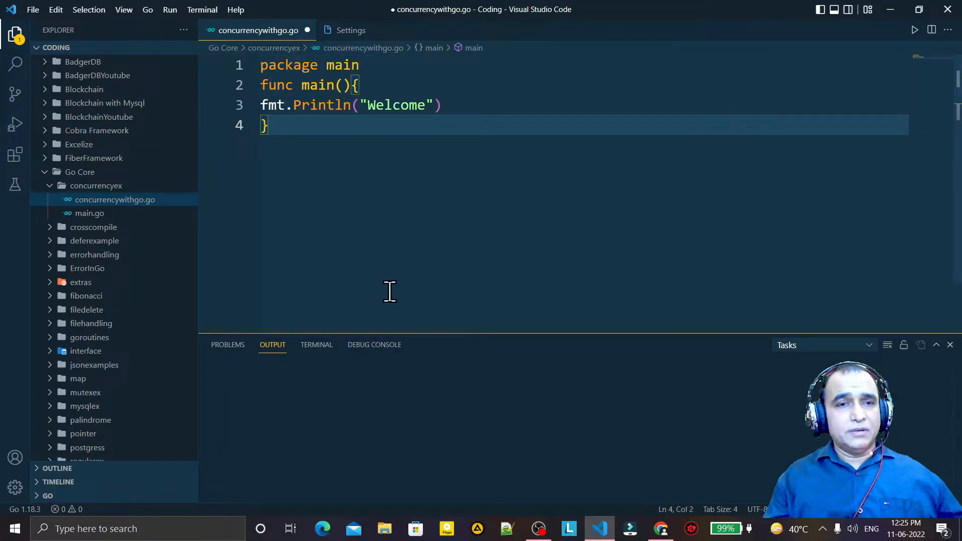
key(ctrl+s)
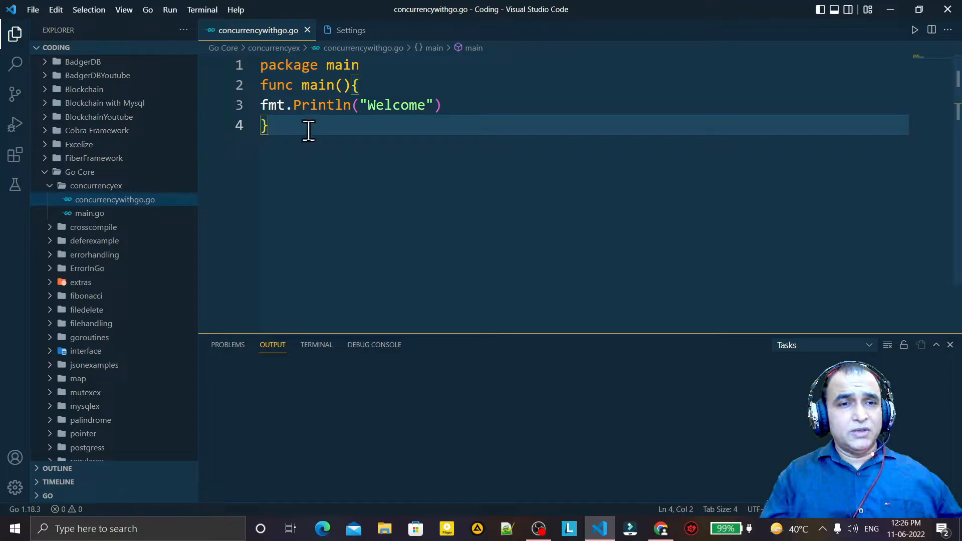
click(439, 105)
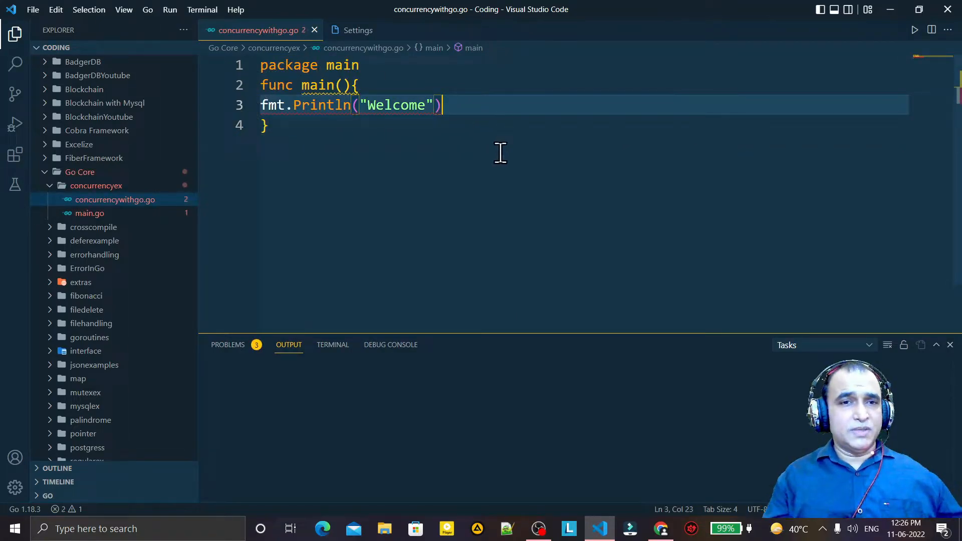
Step: Clear the file and retype the 'ma' snippet, ending at the Println line
key(ctrl+a)
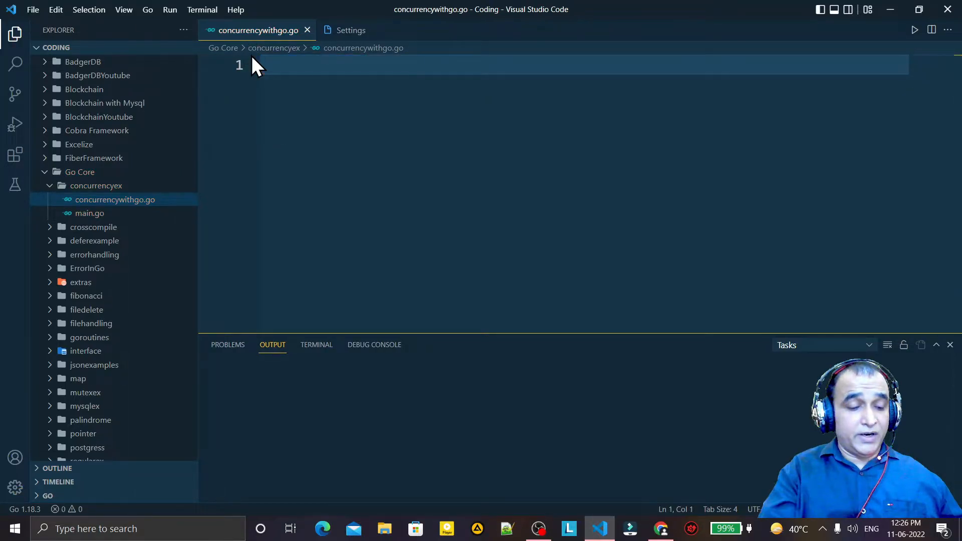
text(main)
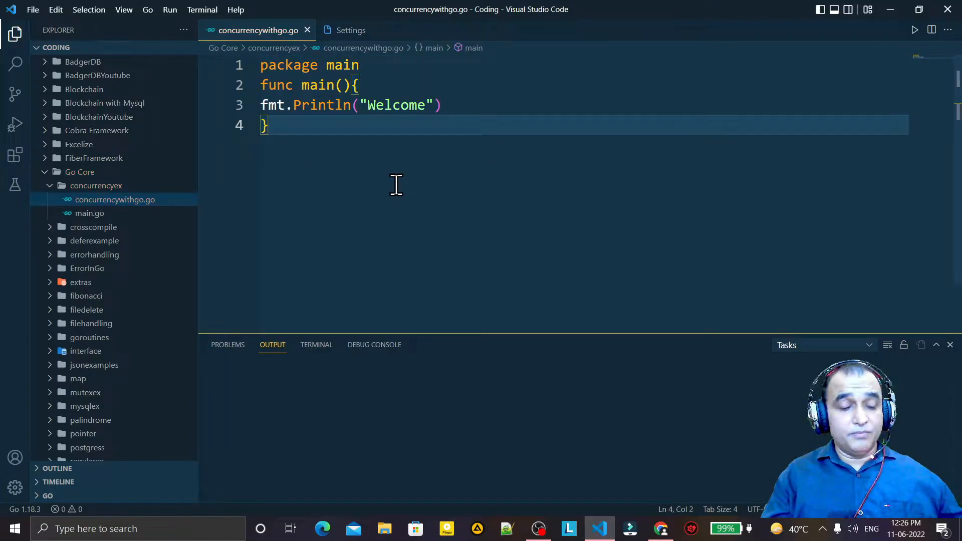
click(441, 106)
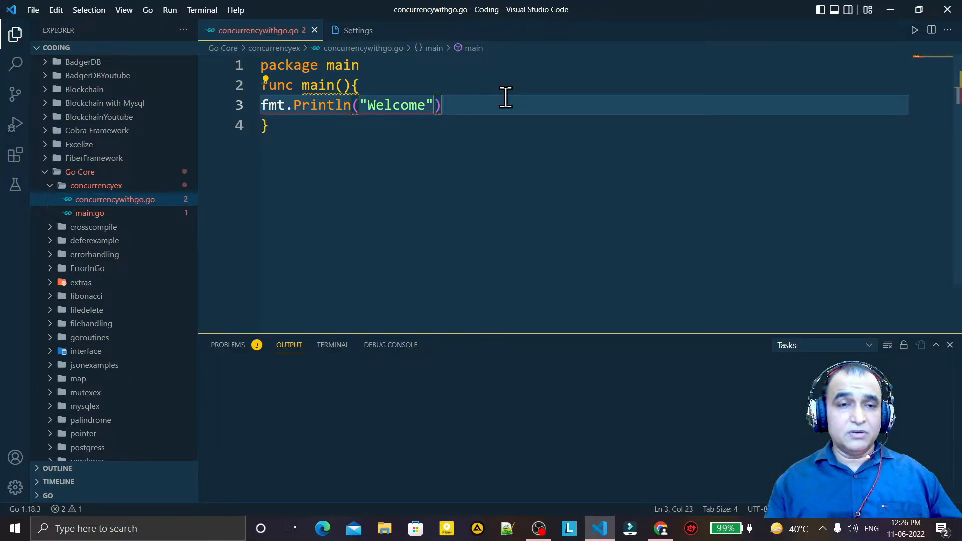
mouse_move(238, 322)
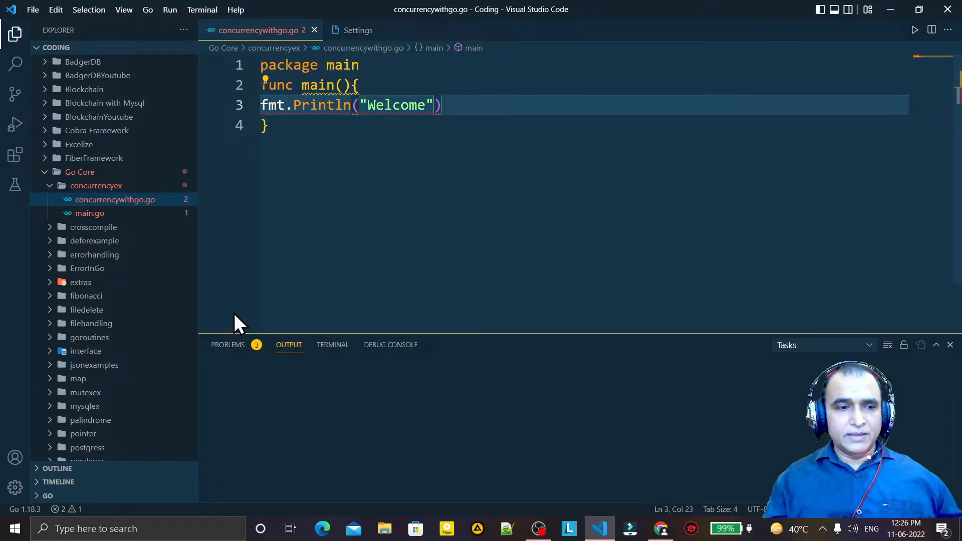
Step: Bring up the Settings page filtered to the Gopls language server entry
click(15, 488)
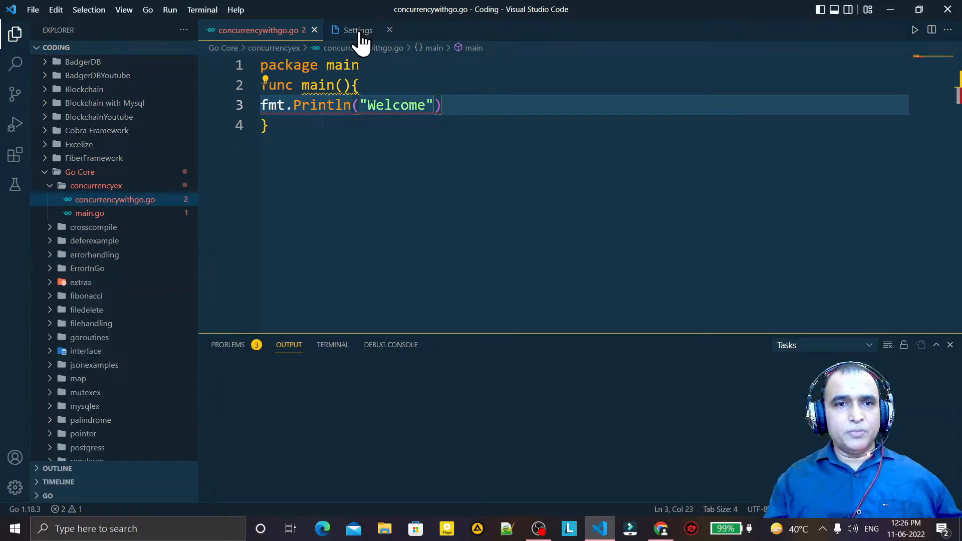
click(357, 30)
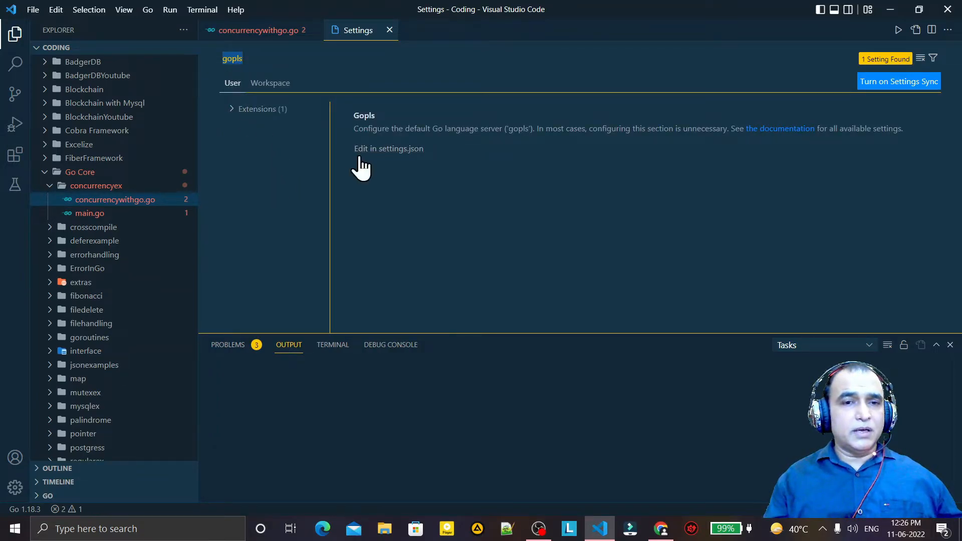
mouse_move(257, 61)
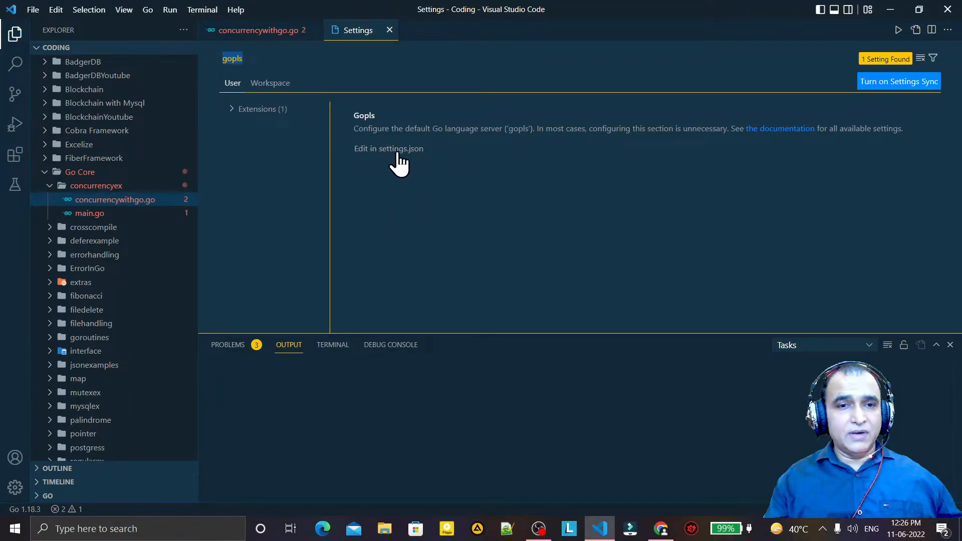
Step: Edit the user settings.json and delete the go.useLanguageServer entry
click(388, 148)
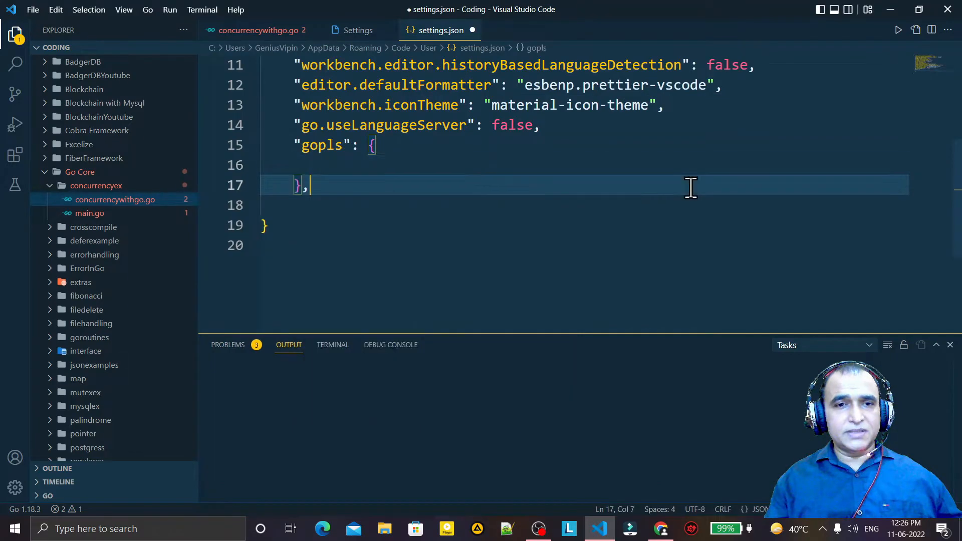
scroll(up, 3)
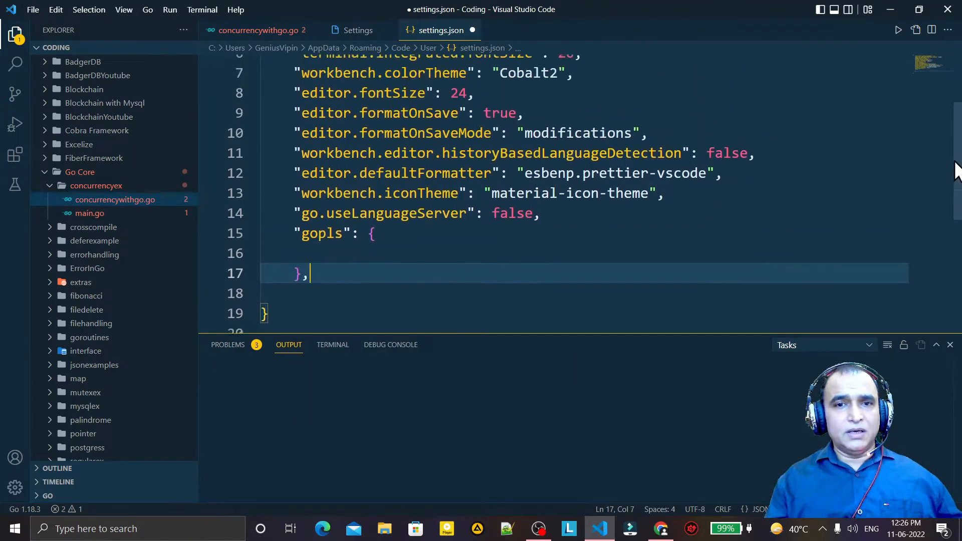
scroll(up, 3)
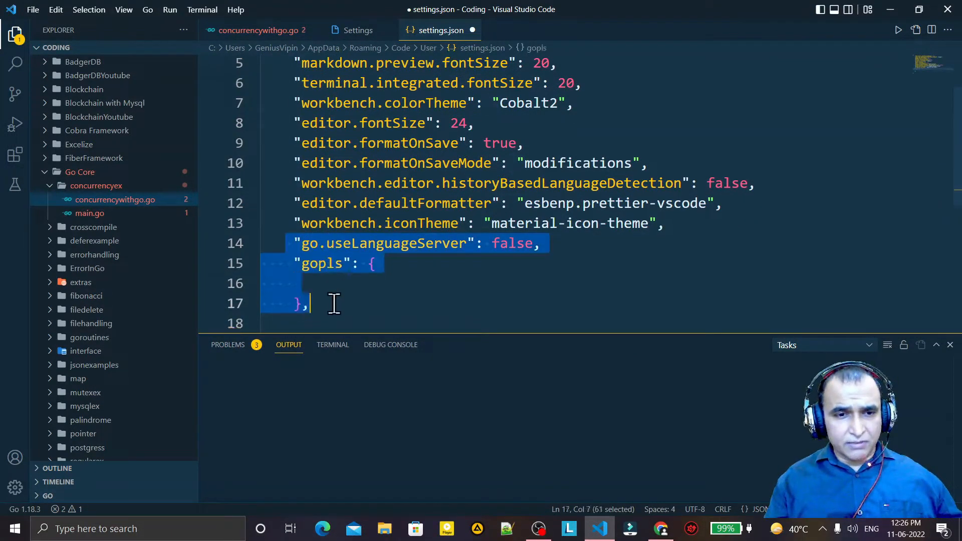
key(Delete)
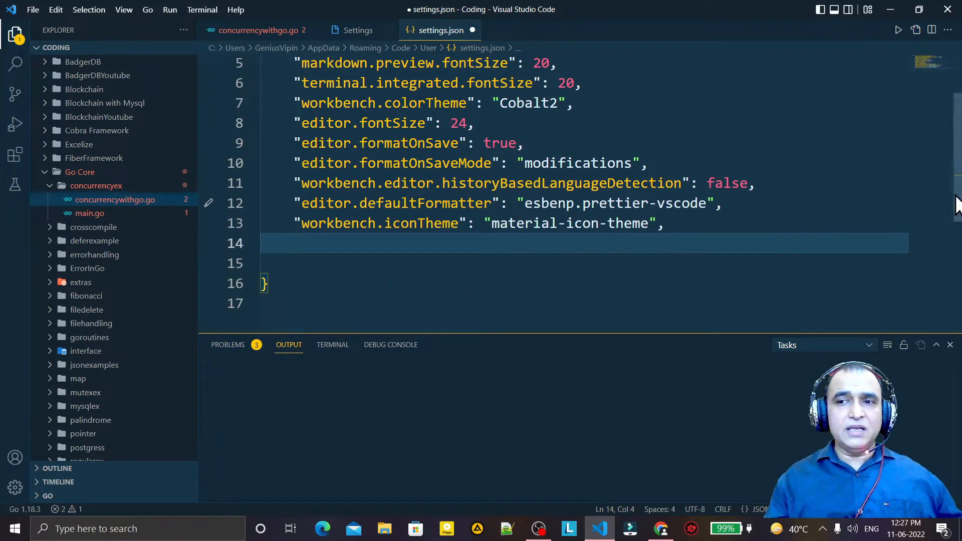
scroll(up, 3)
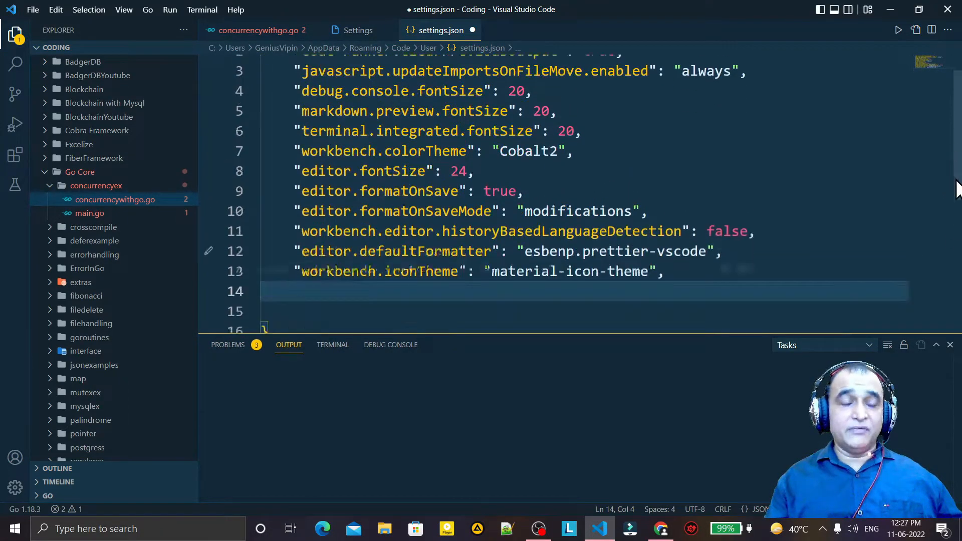
scroll(down, 3)
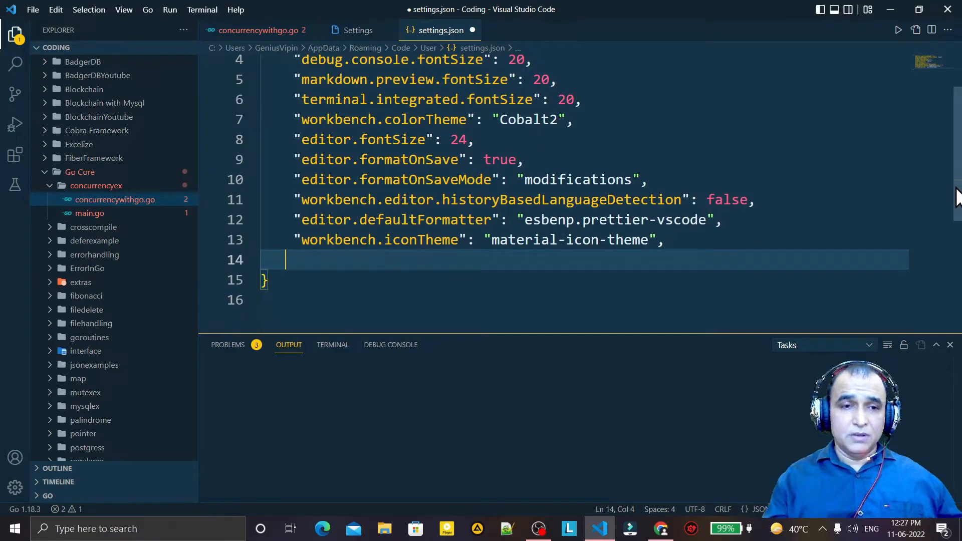
mouse_move(467, 304)
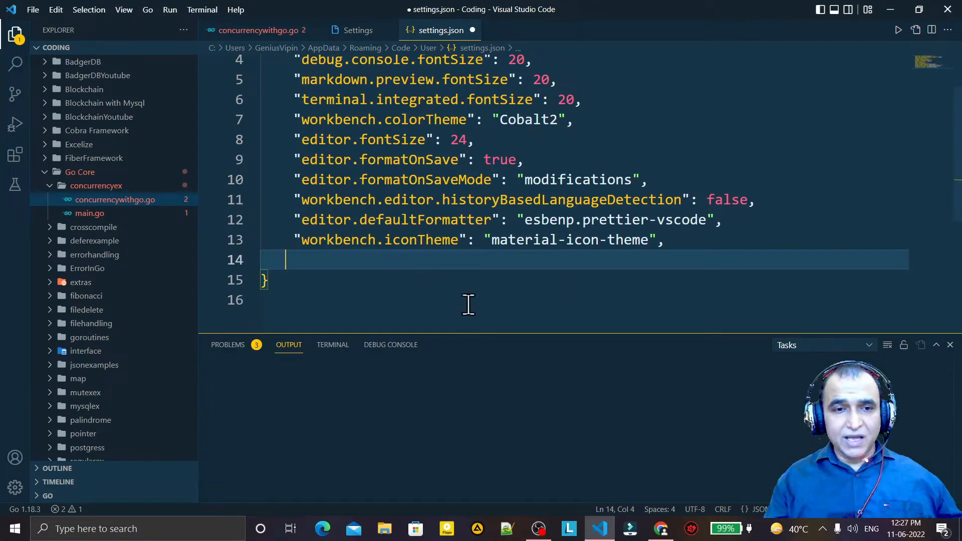
mouse_move(529, 299)
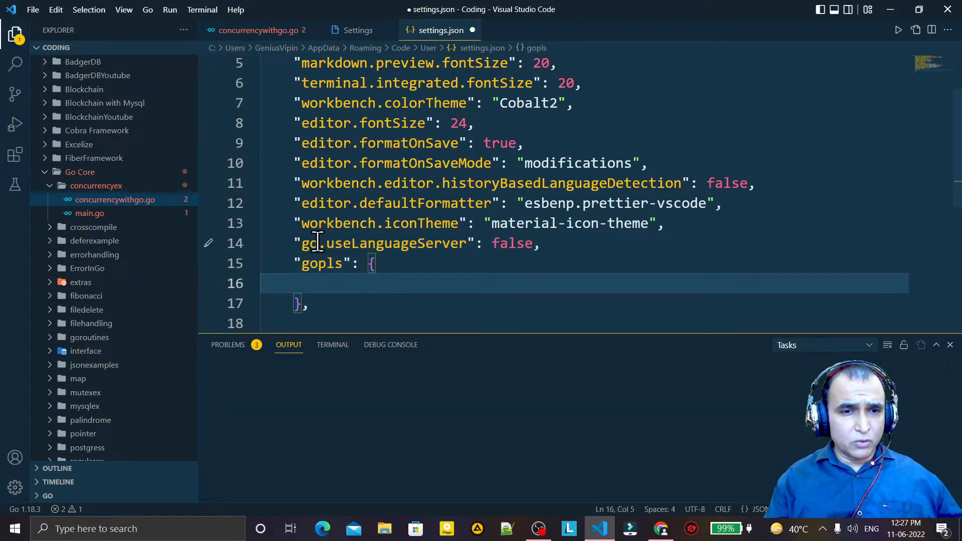
Step: Delete the gopls entry lines and save settings.json without any Go language server settings
click(318, 264)
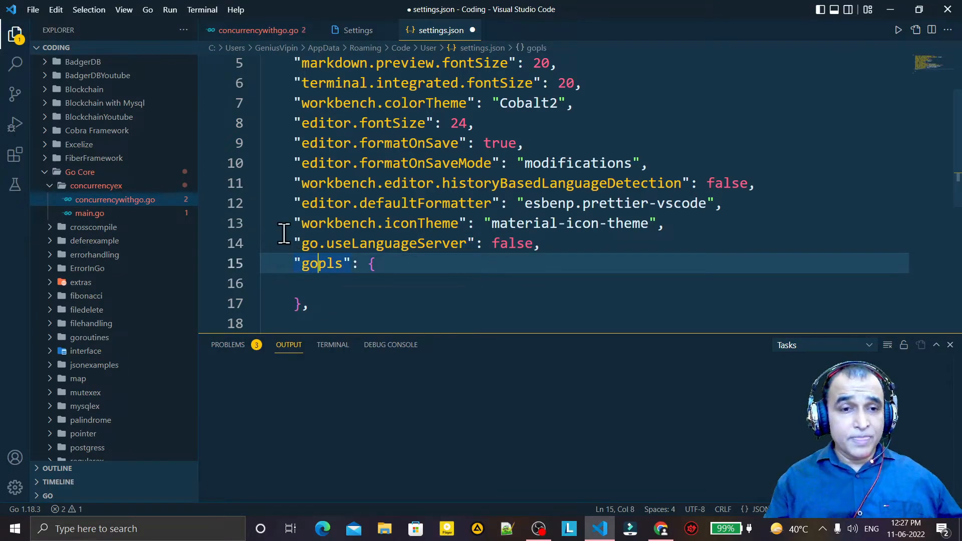
drag(298, 242, 297, 282)
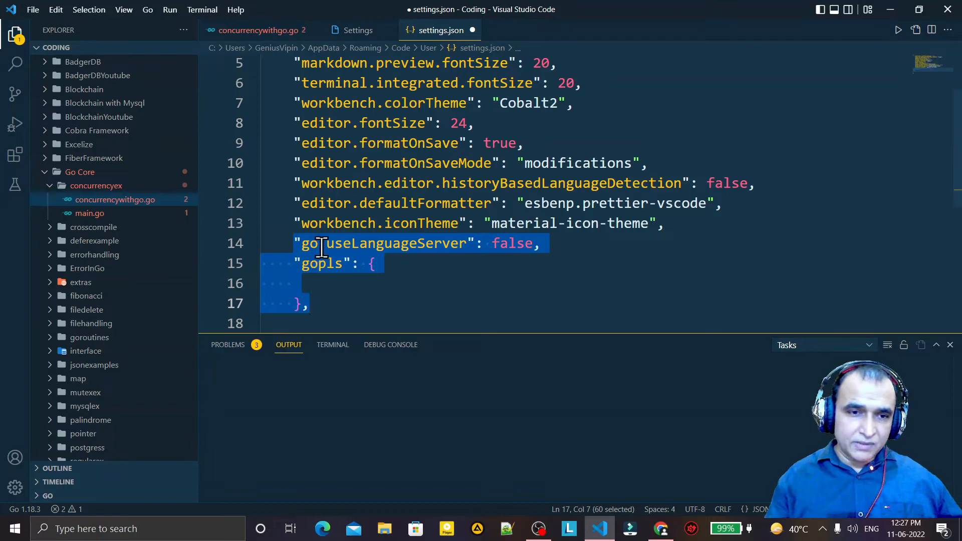
key(Delete)
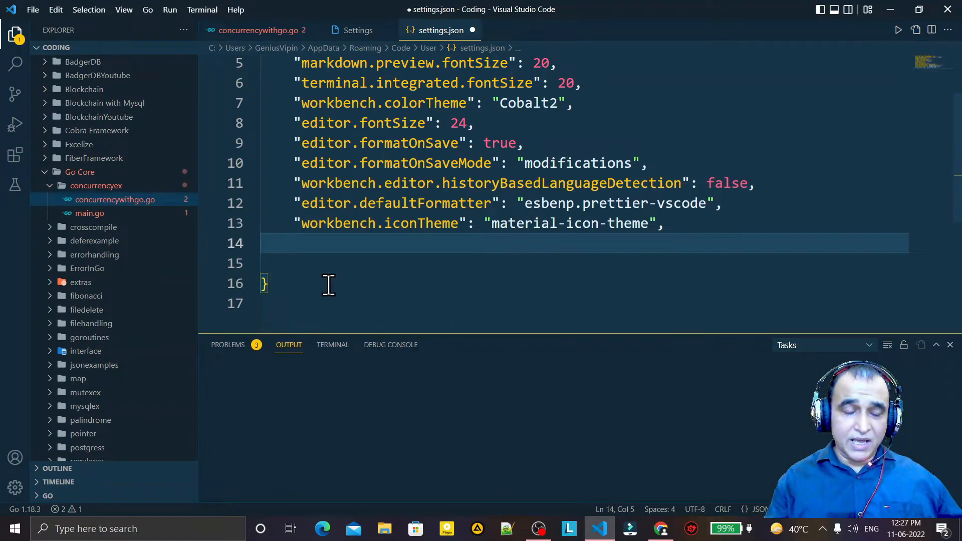
key(ctrl+s)
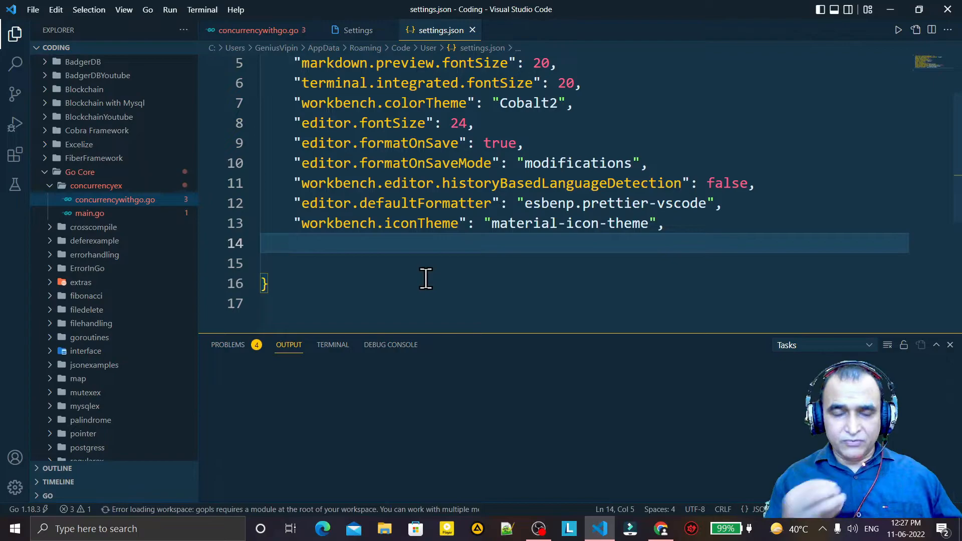
mouse_move(472, 30)
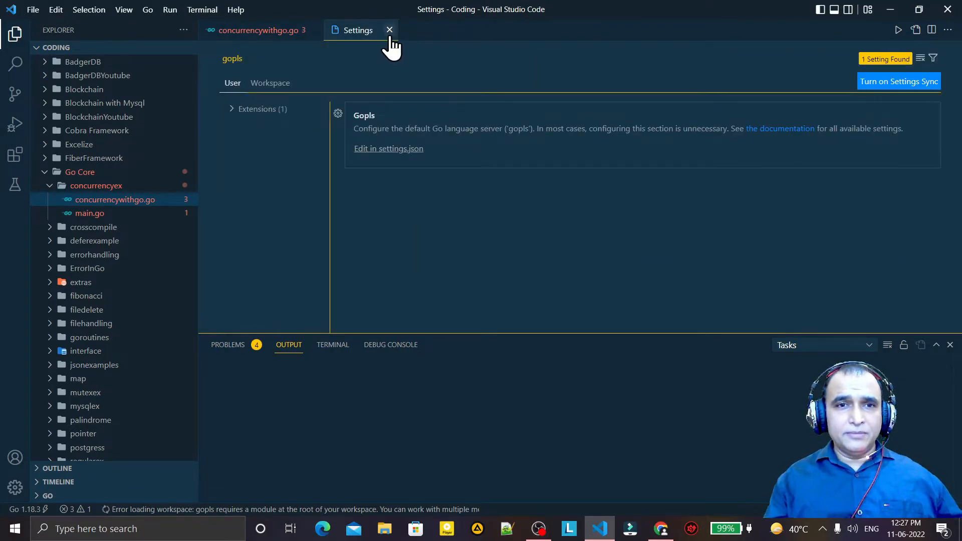
Step: Close Settings and run Go: Install/Update Tools for all seven tools including gopls
click(389, 29)
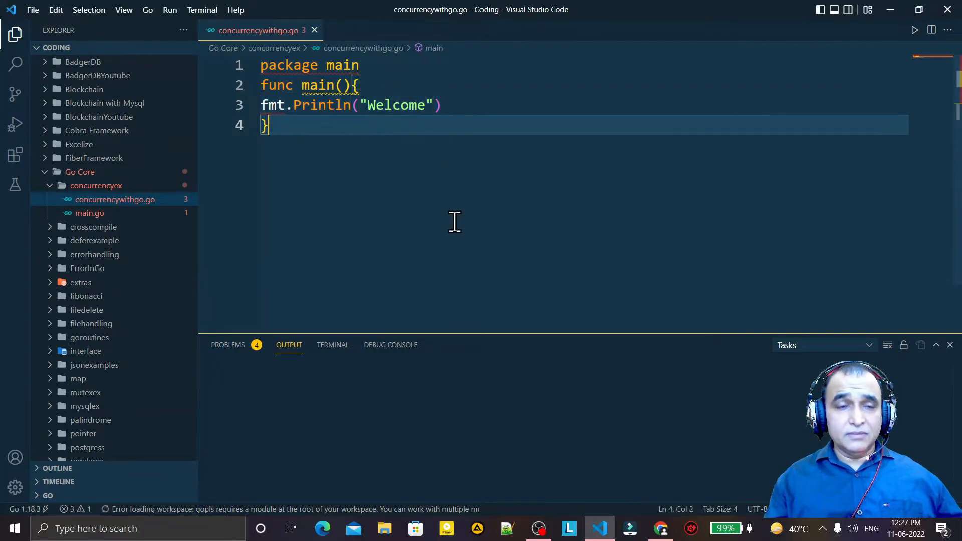
mouse_move(497, 218)
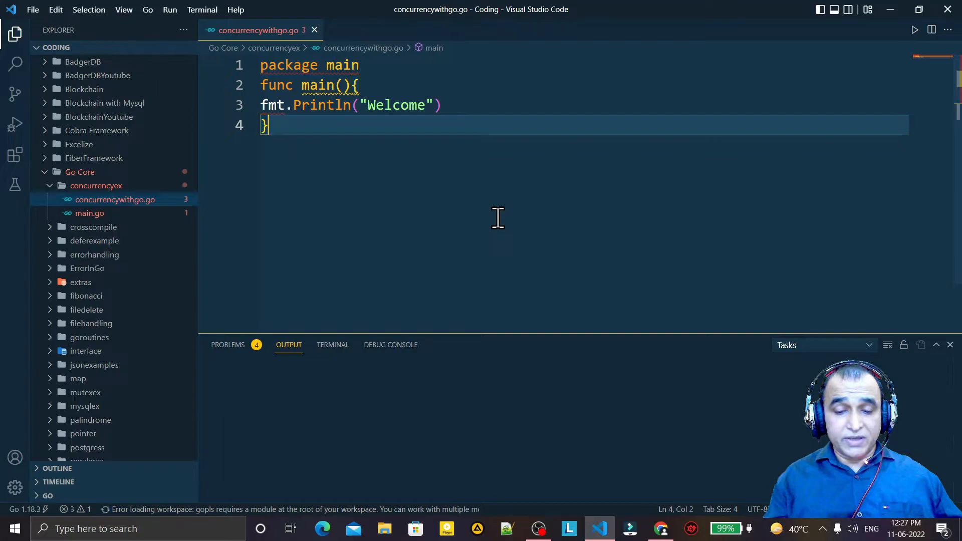
key(Ctrl+Shift+P)
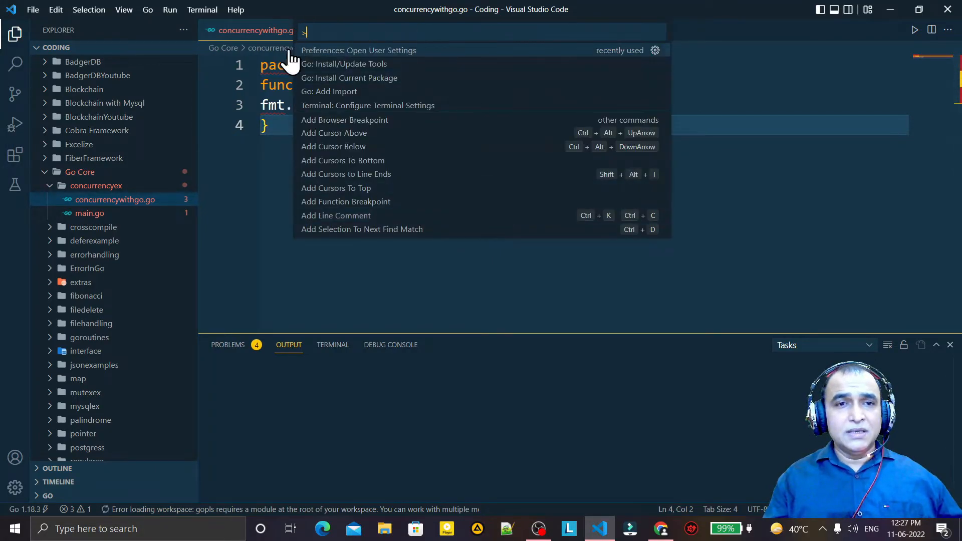
mouse_move(367, 70)
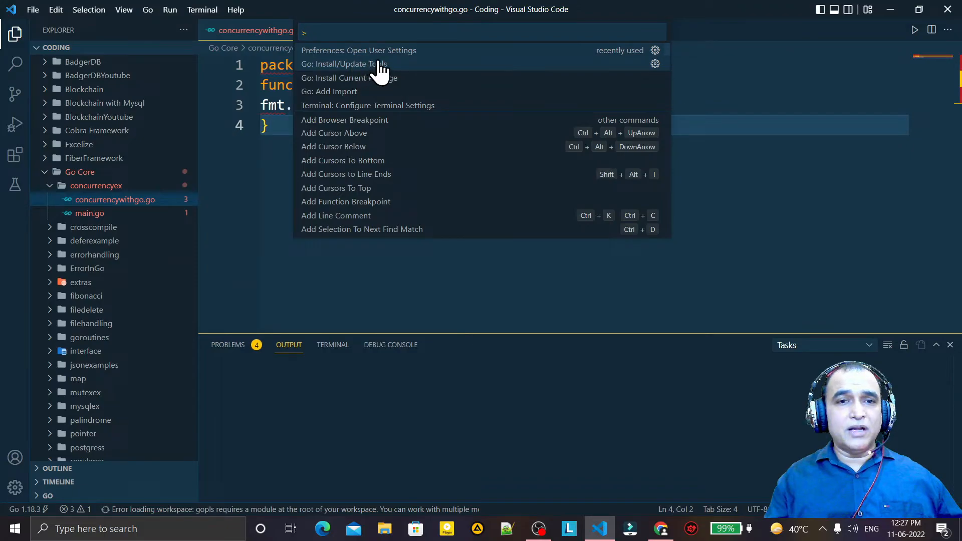
click(343, 64)
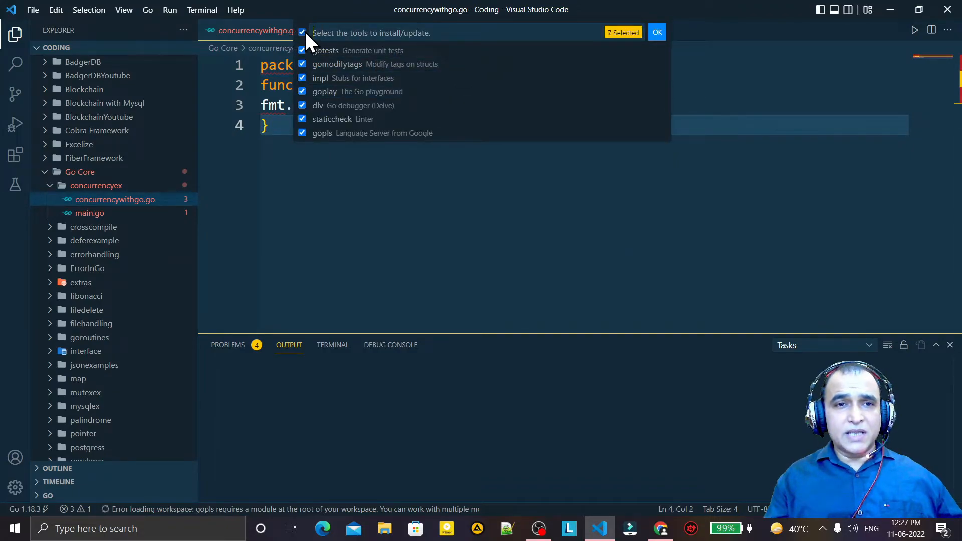
click(656, 32)
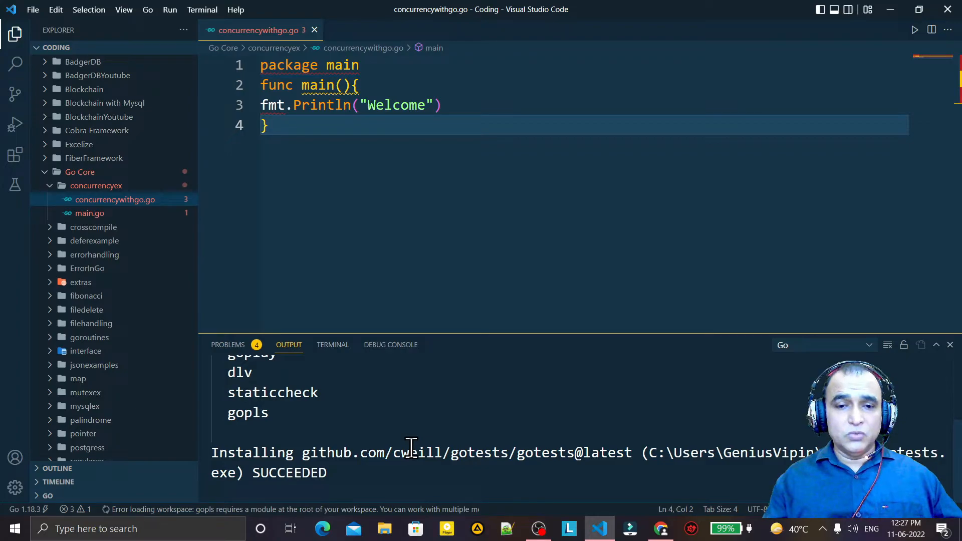
Step: Let all Go tools finish installing, then close and reopen VS Code
scroll(down, 3)
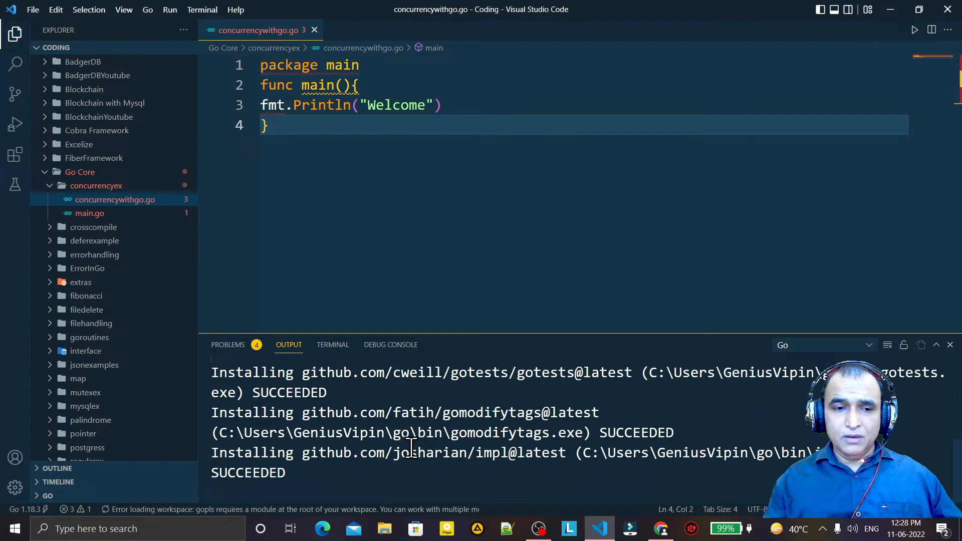
scroll(down, 3)
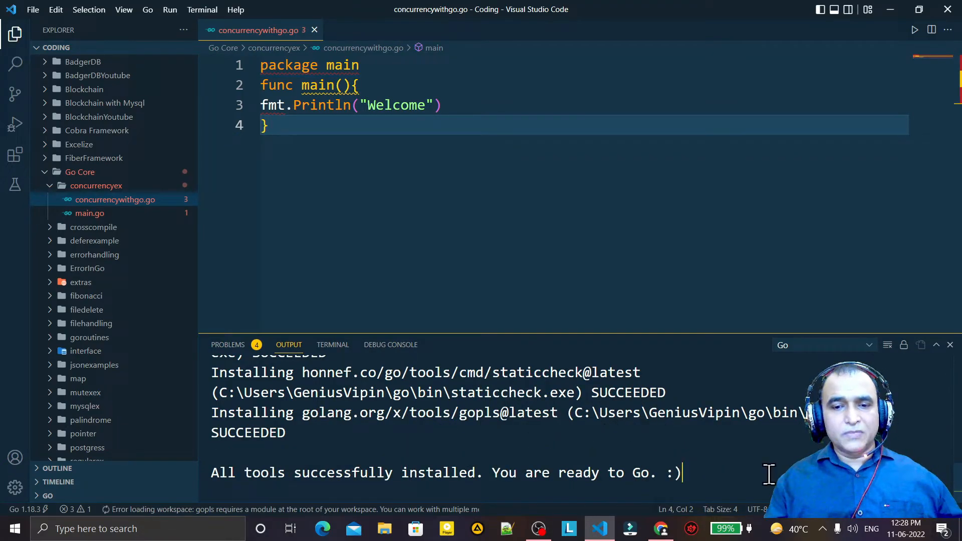
mouse_move(807, 253)
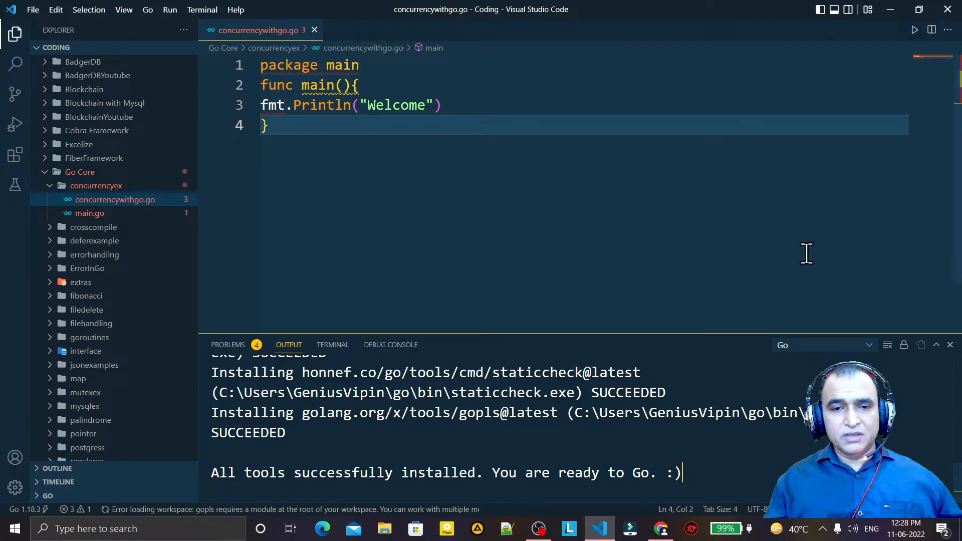
mouse_move(947, 10)
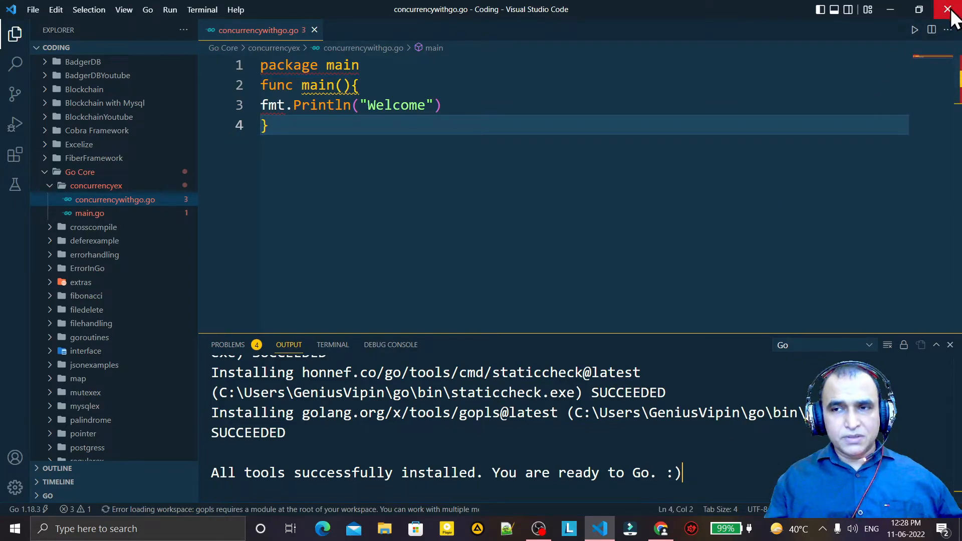
click(948, 9)
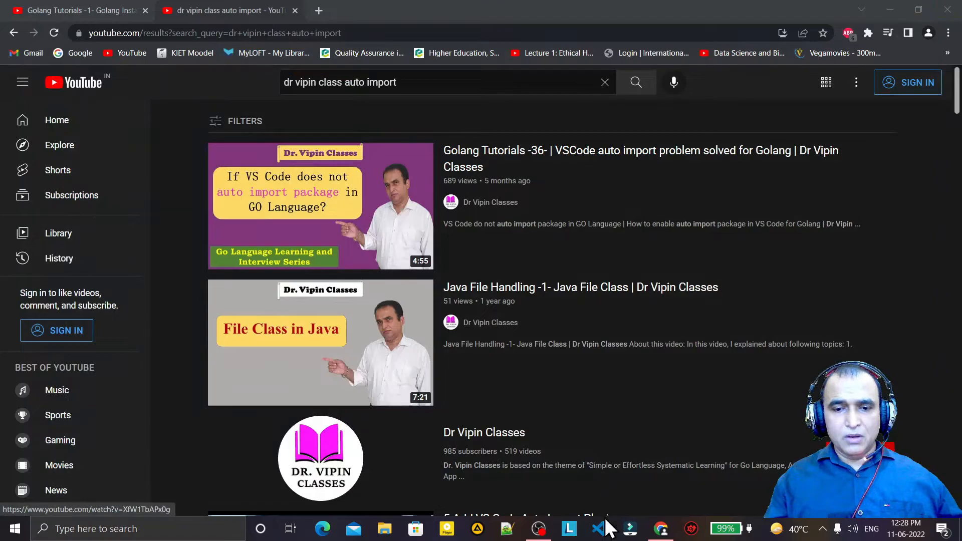
click(598, 528)
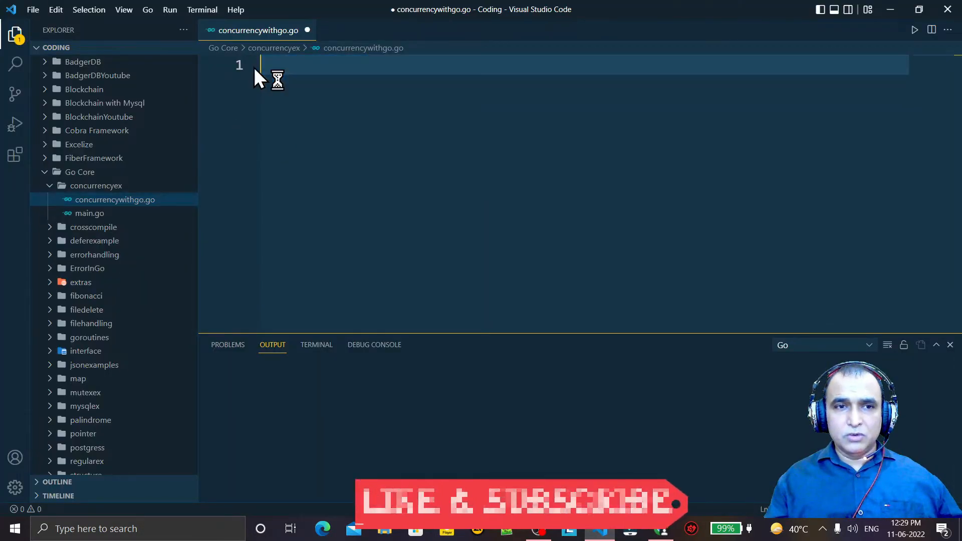
Step: Finish typing main and save concurrencywithgo.go so format-on-save inserts import "fmt"
text(main)
text(fmt.Println("Welcome"))
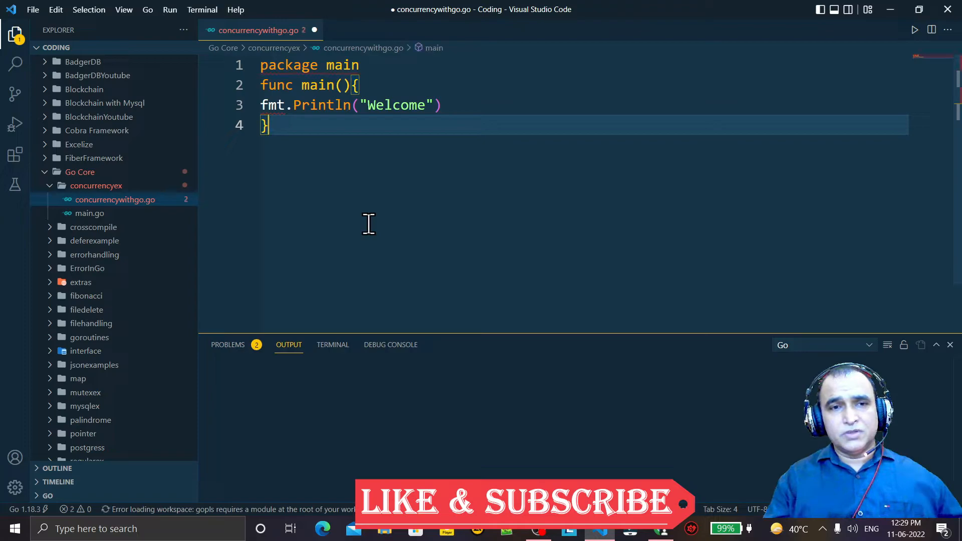
key(ctrl+s)
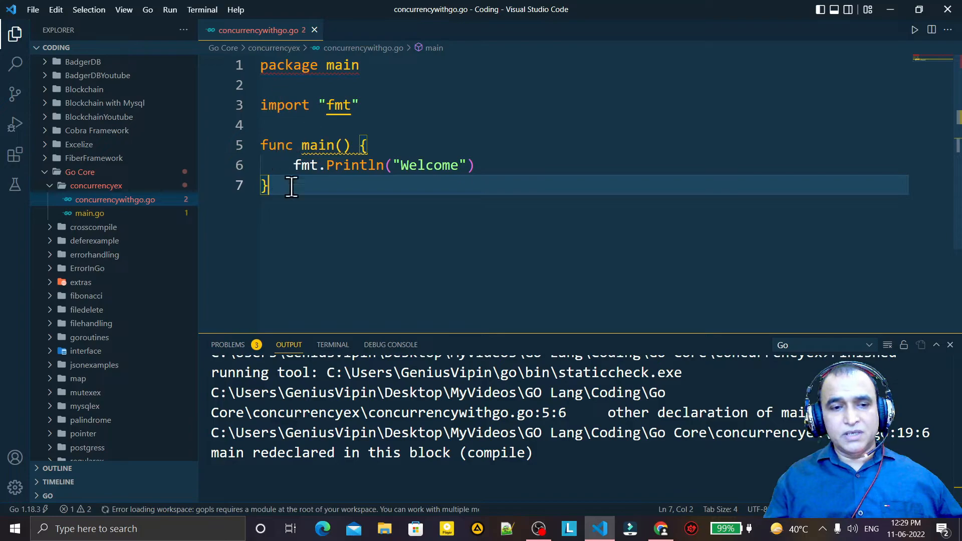
key(ctrl+a)
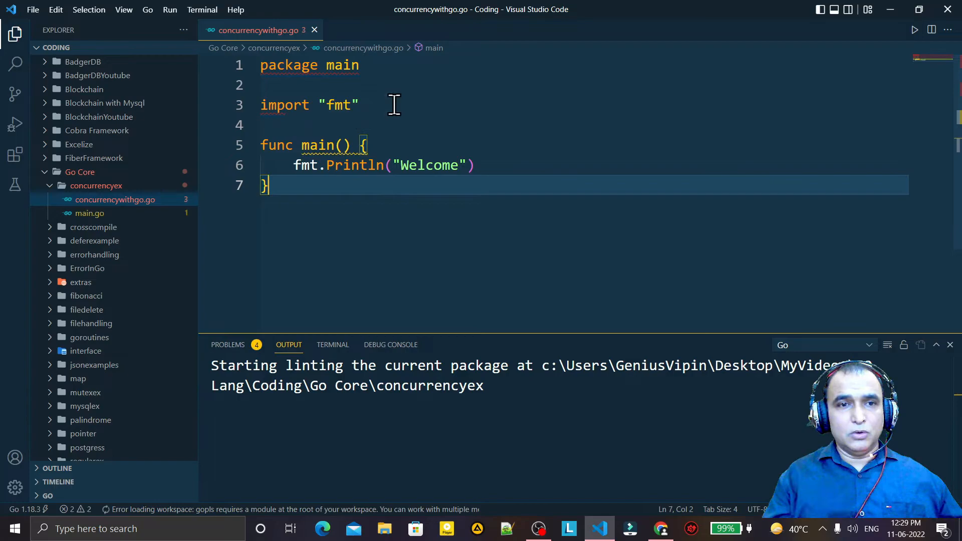
click(337, 105)
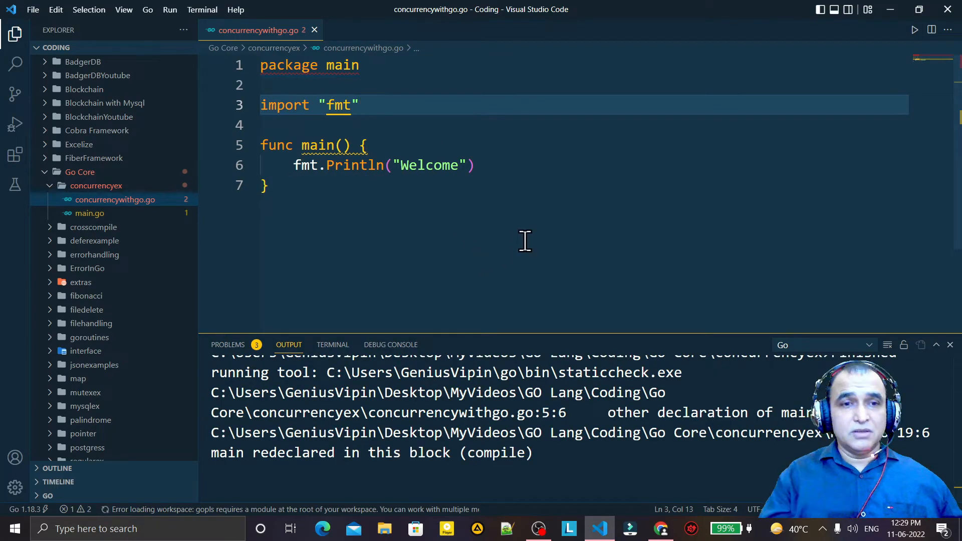
click(358, 105)
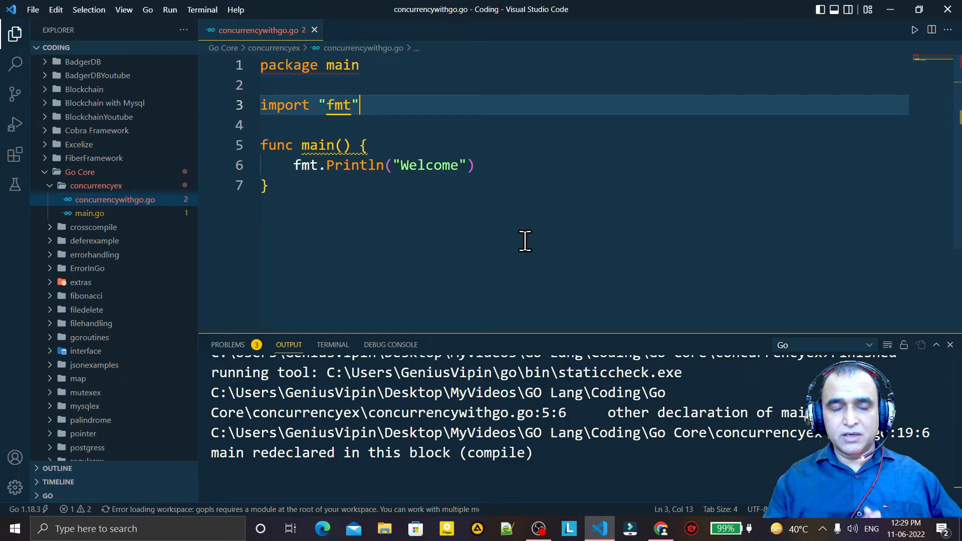
click(263, 186)
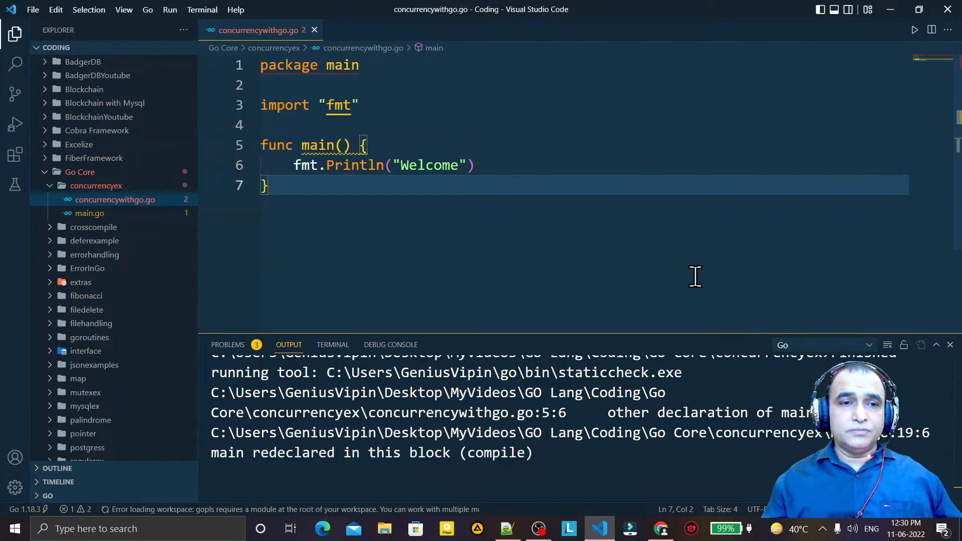